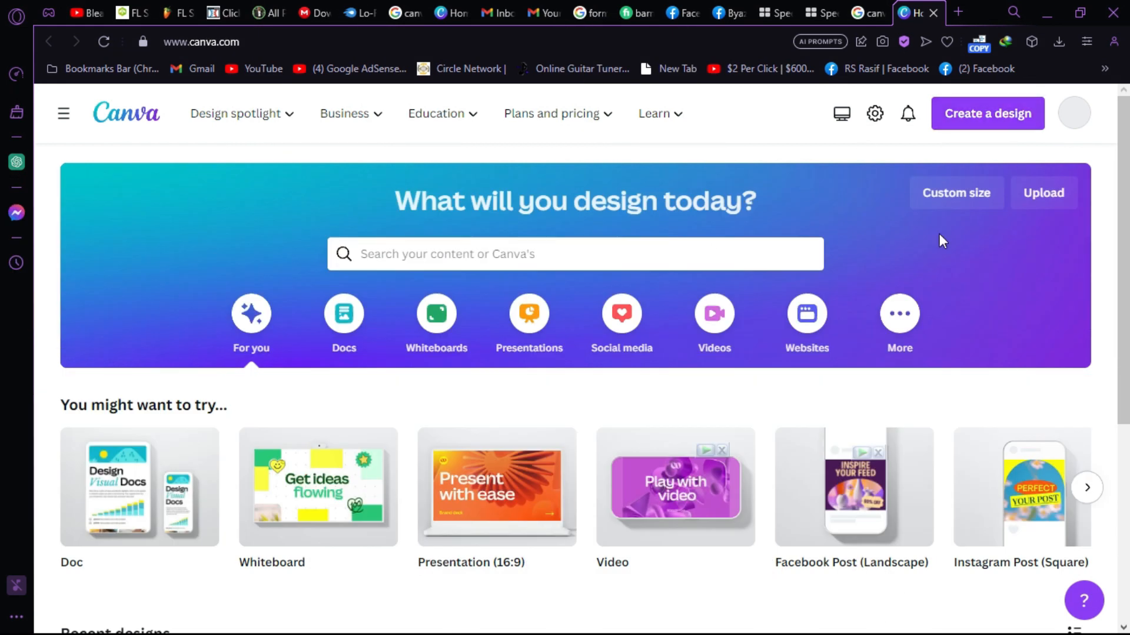
Step: Create a new blank Video design from Canva's Create a design format list
{"action": "left_click", "coordinate": [212, 41]}
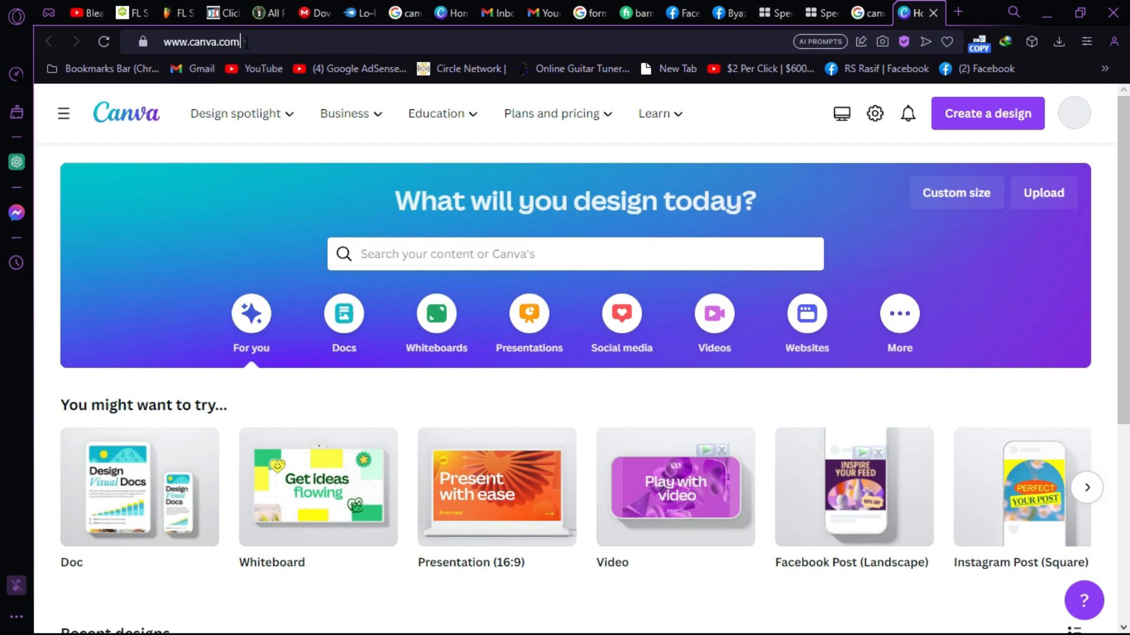
{"action": "double_click", "coordinate": [200, 42]}
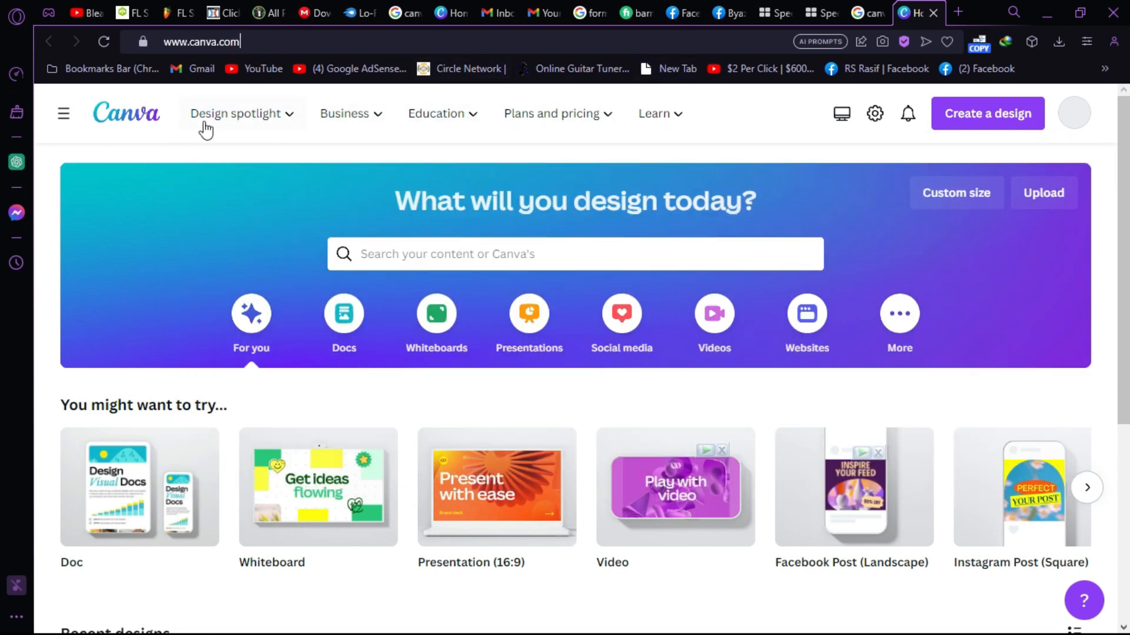
{"action": "mouse_move", "coordinate": [977, 115]}
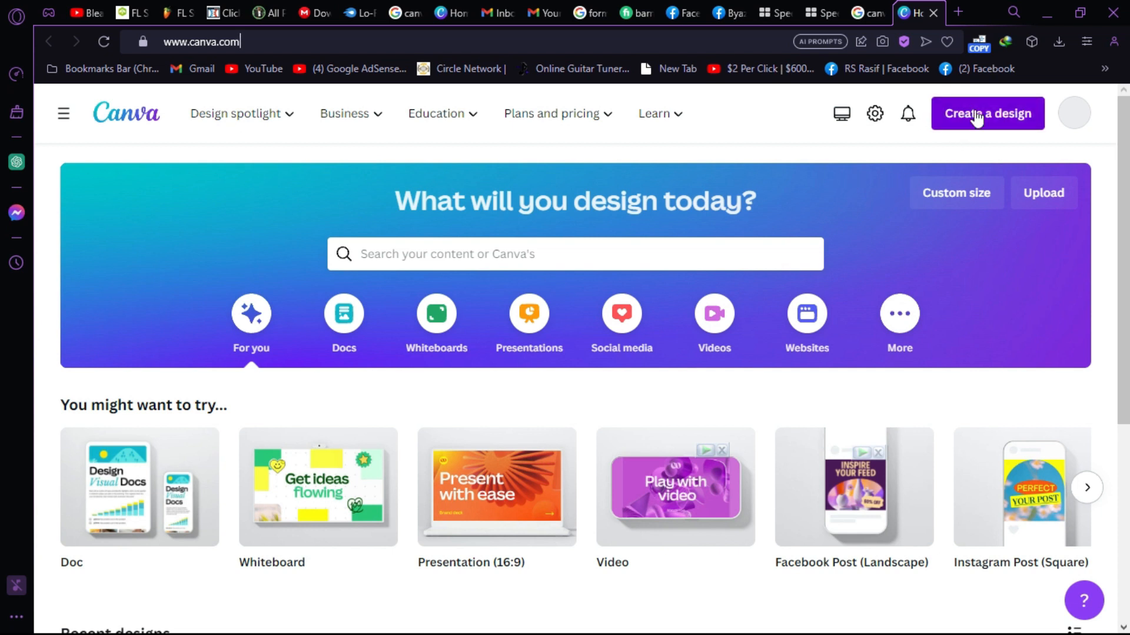
{"action": "mouse_move", "coordinate": [968, 128]}
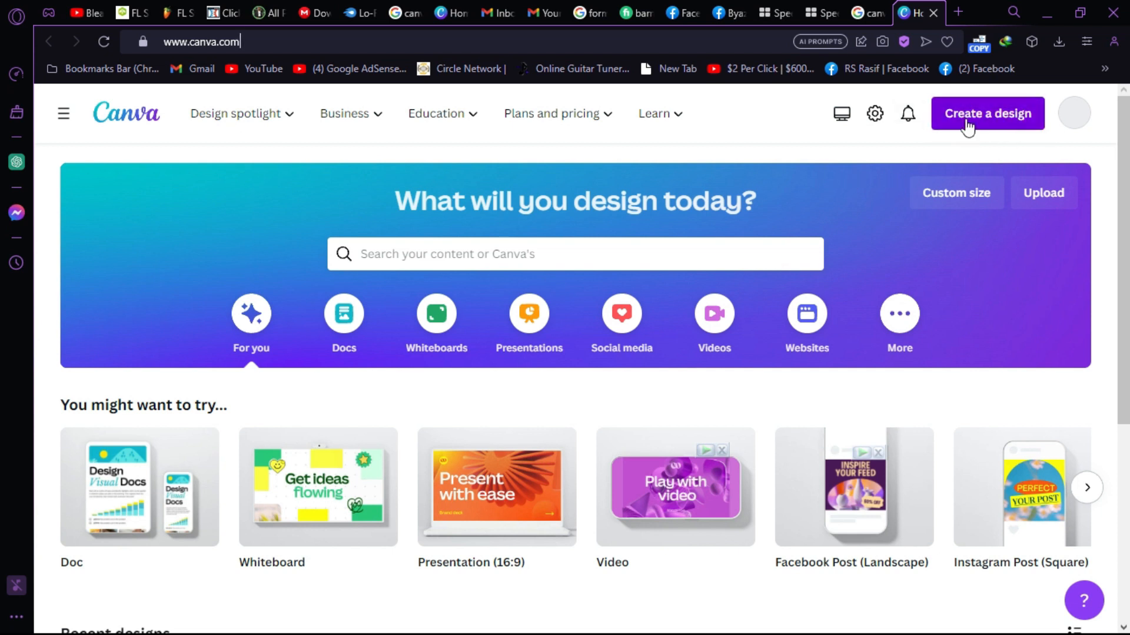
{"action": "mouse_move", "coordinate": [993, 129]}
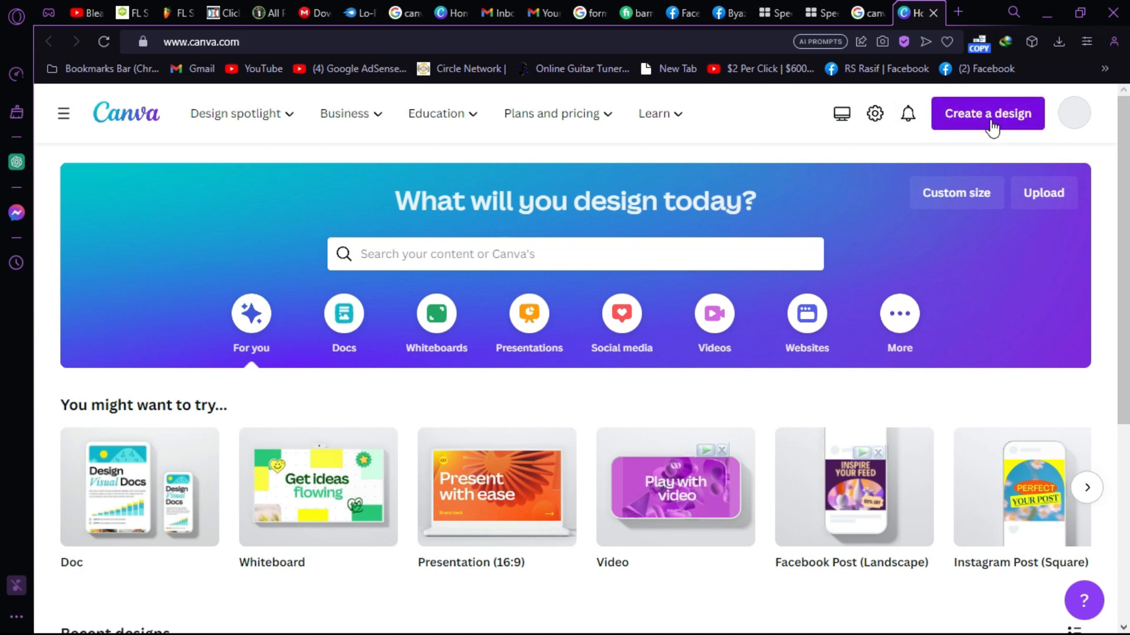
{"action": "mouse_move", "coordinate": [1017, 129]}
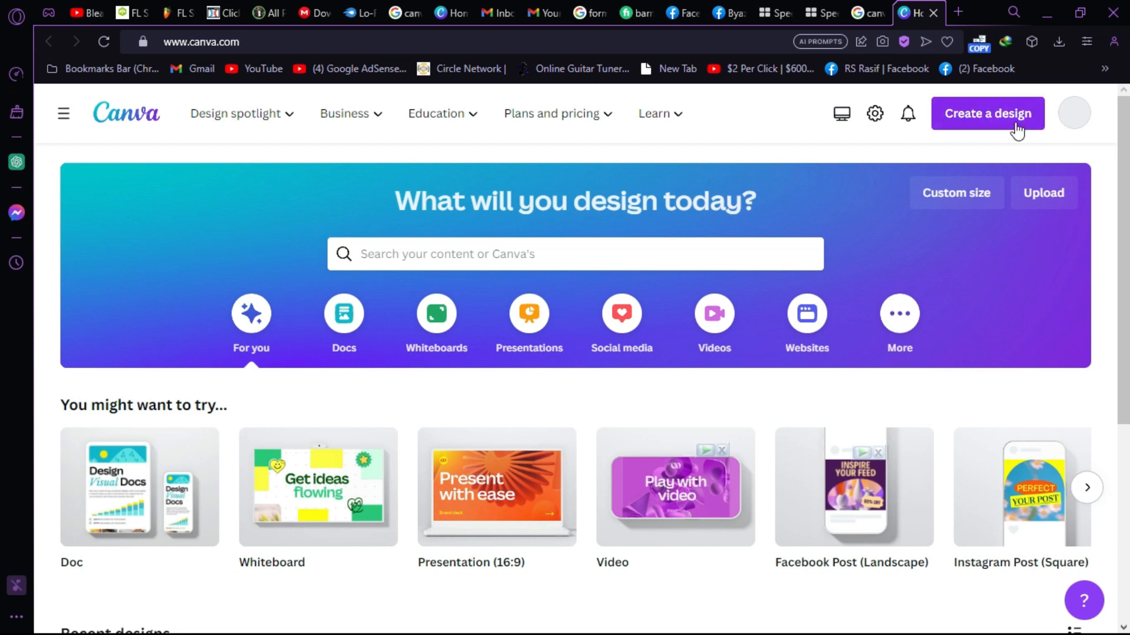
{"action": "mouse_move", "coordinate": [1007, 120]}
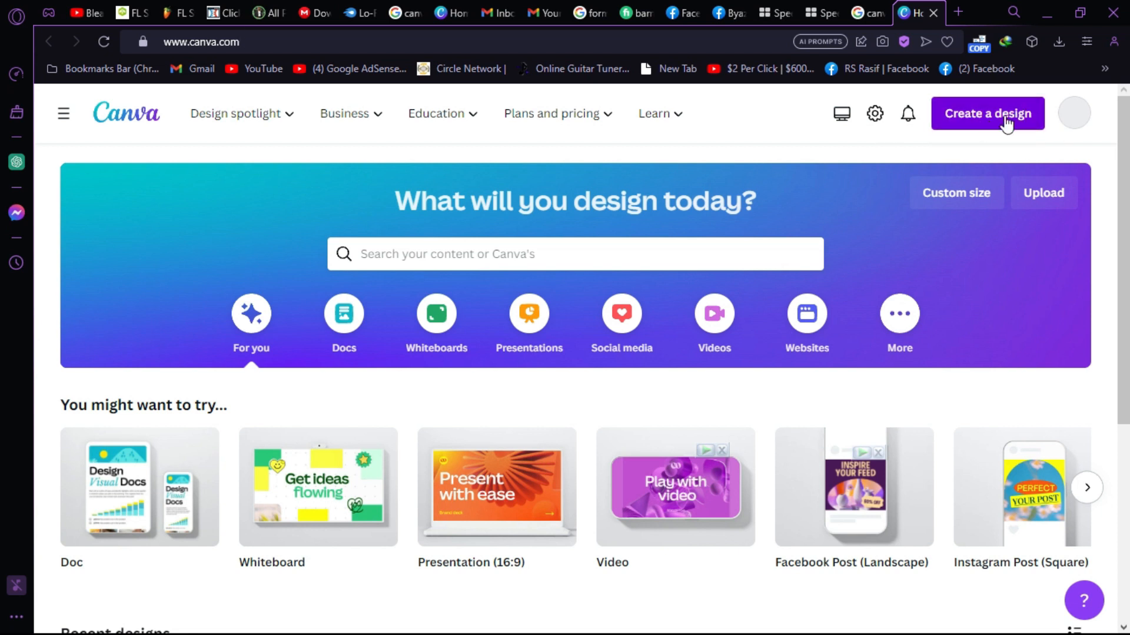
{"action": "left_click", "coordinate": [988, 114]}
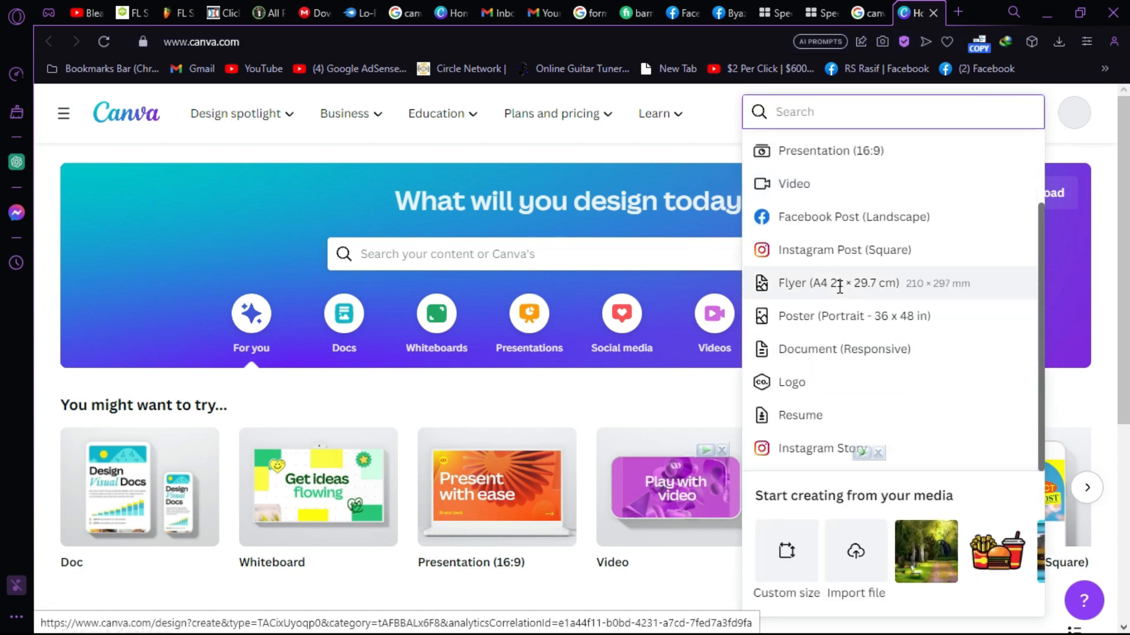
{"action": "mouse_move", "coordinate": [846, 348]}
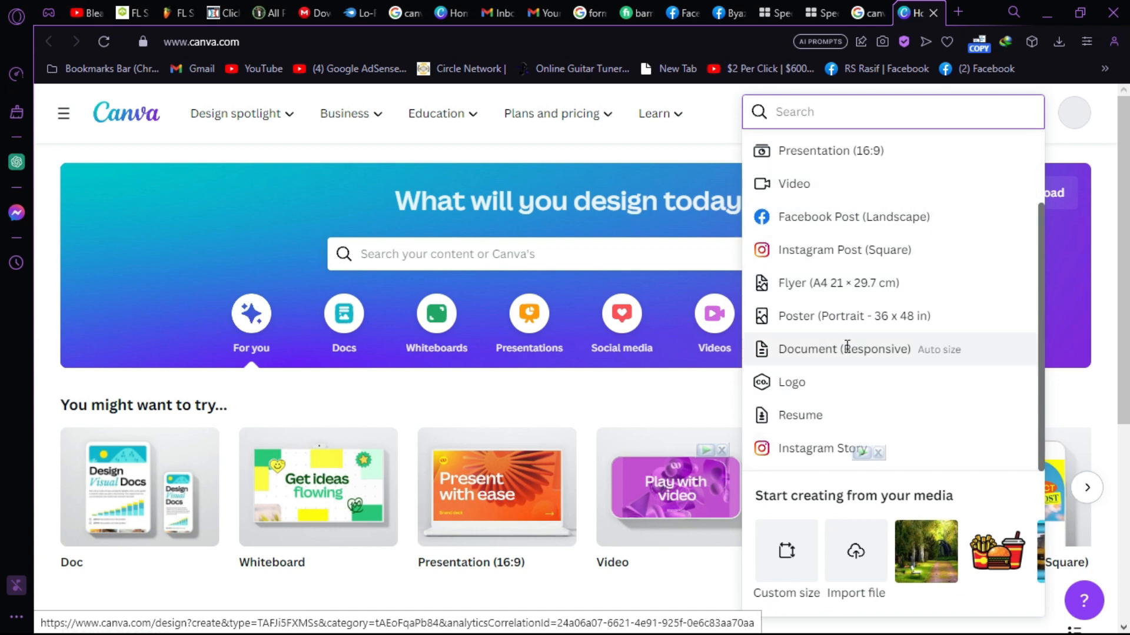
{"action": "mouse_move", "coordinate": [816, 242]}
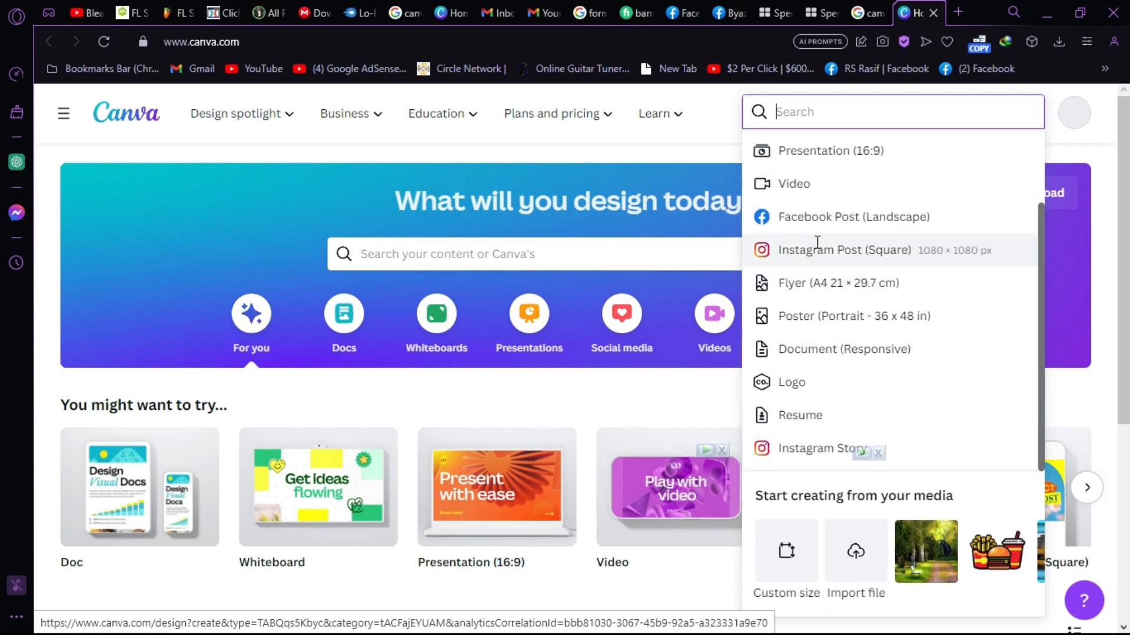
{"action": "mouse_move", "coordinate": [803, 269]}
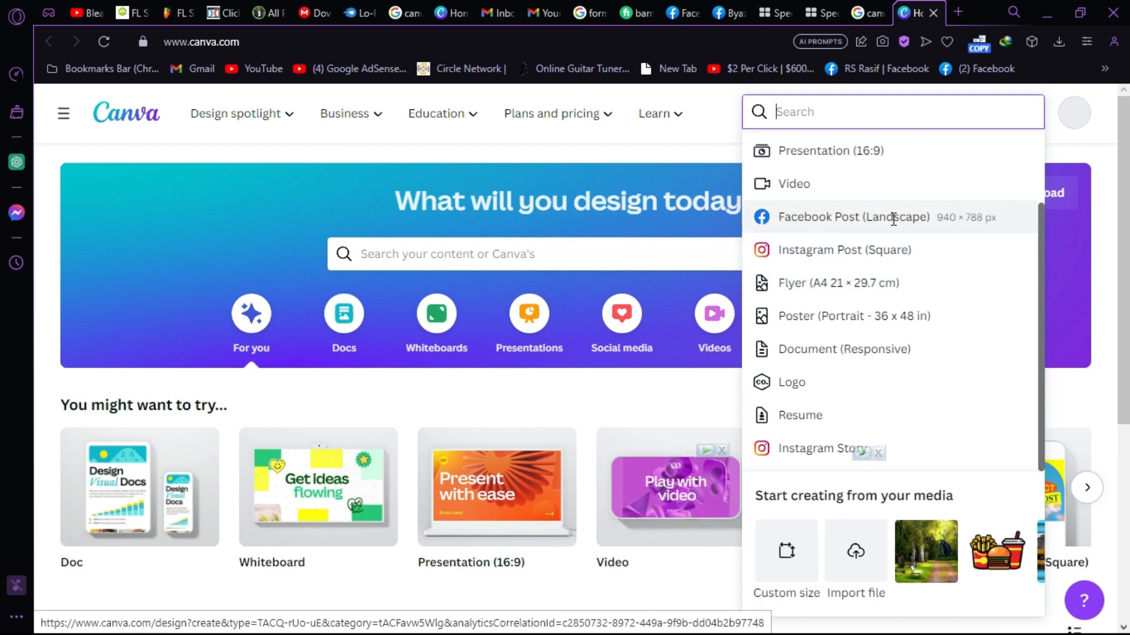
{"action": "mouse_move", "coordinate": [852, 235]}
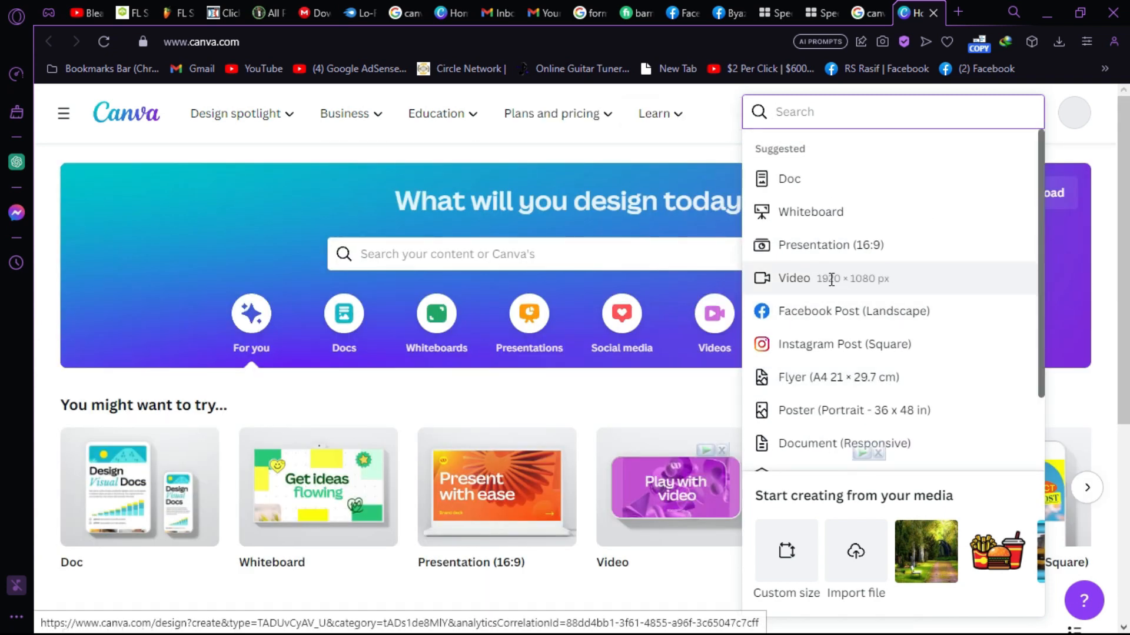
{"action": "left_click", "coordinate": [793, 278]}
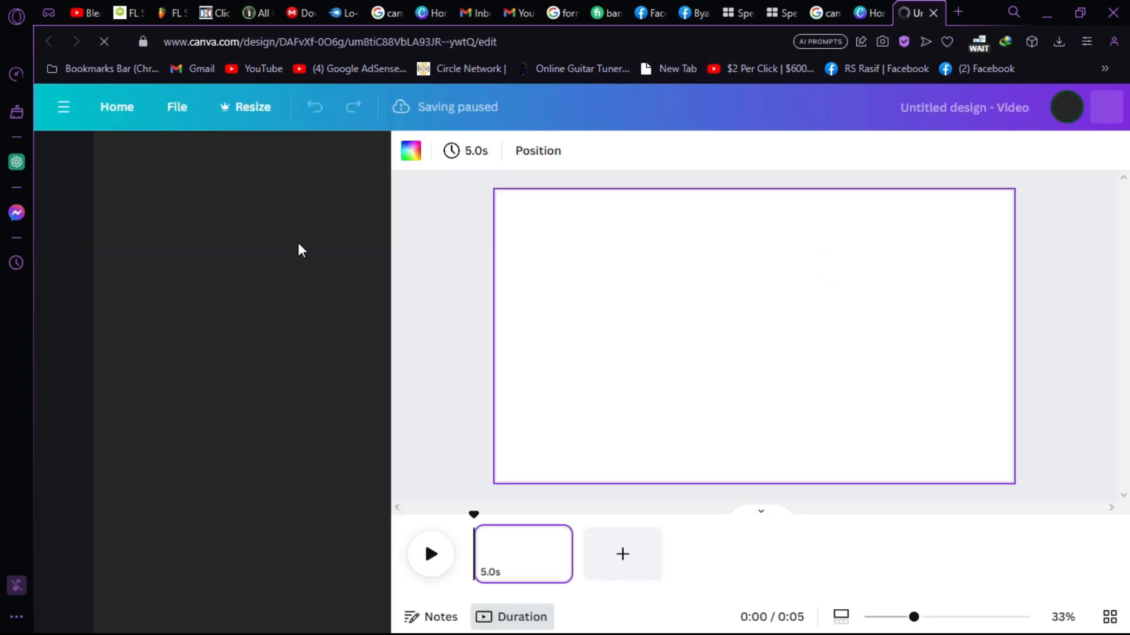
{"action": "left_click", "coordinate": [64, 159]}
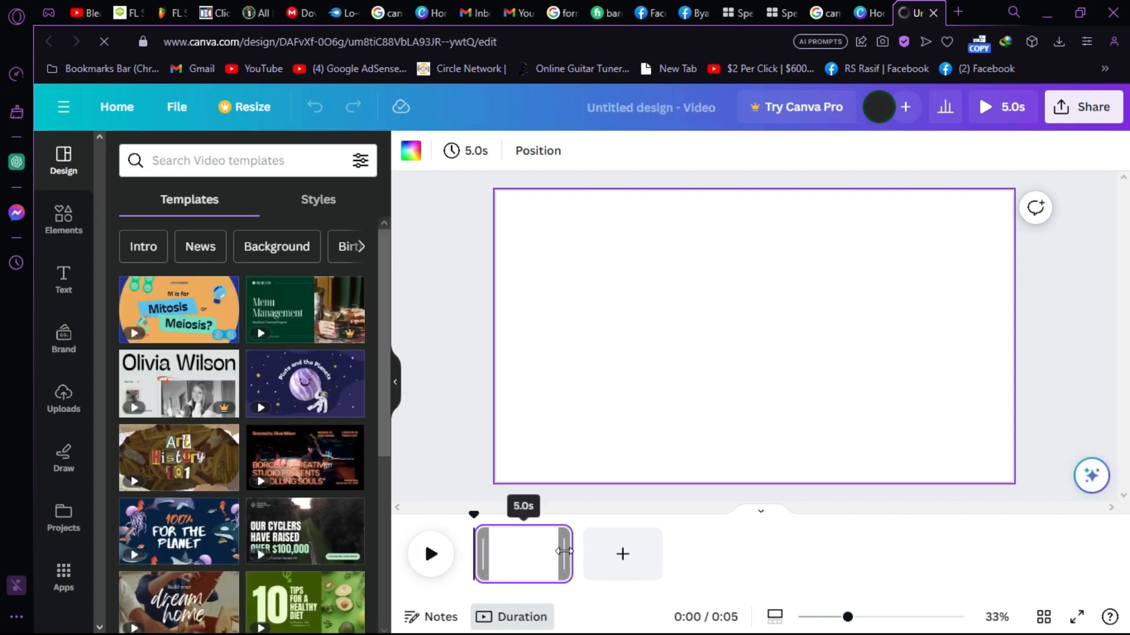
{"action": "left_click_drag", "start_coordinate": [565, 553], "coordinate": [776, 521]}
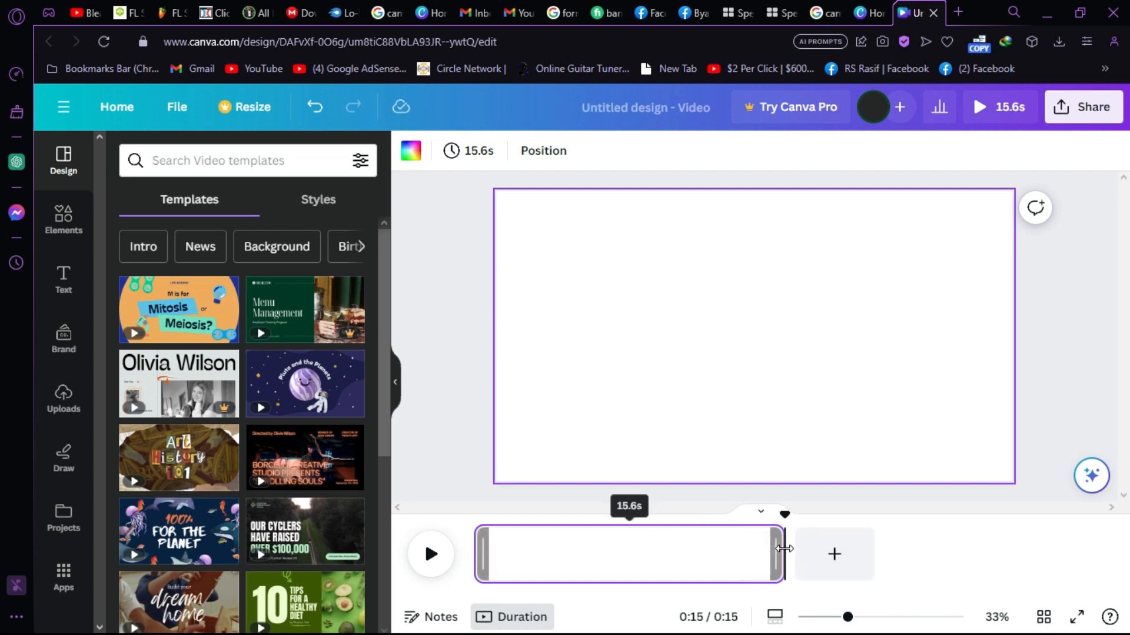
{"action": "left_click_drag", "start_coordinate": [781, 553], "coordinate": [891, 553]}
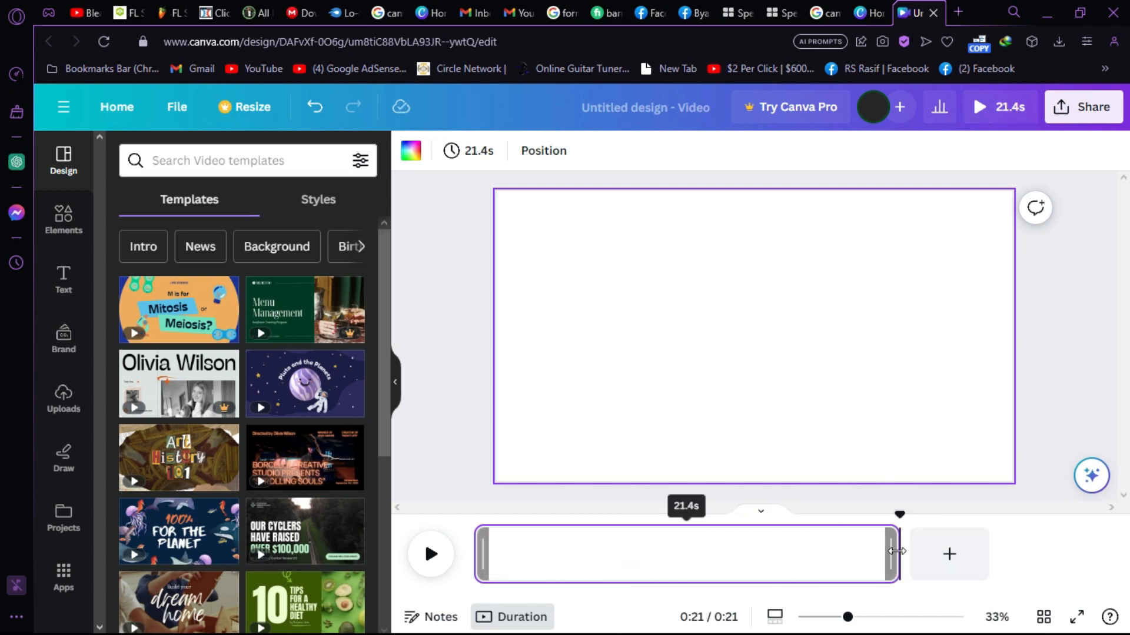
{"action": "left_click_drag", "start_coordinate": [890, 553], "coordinate": [577, 553]}
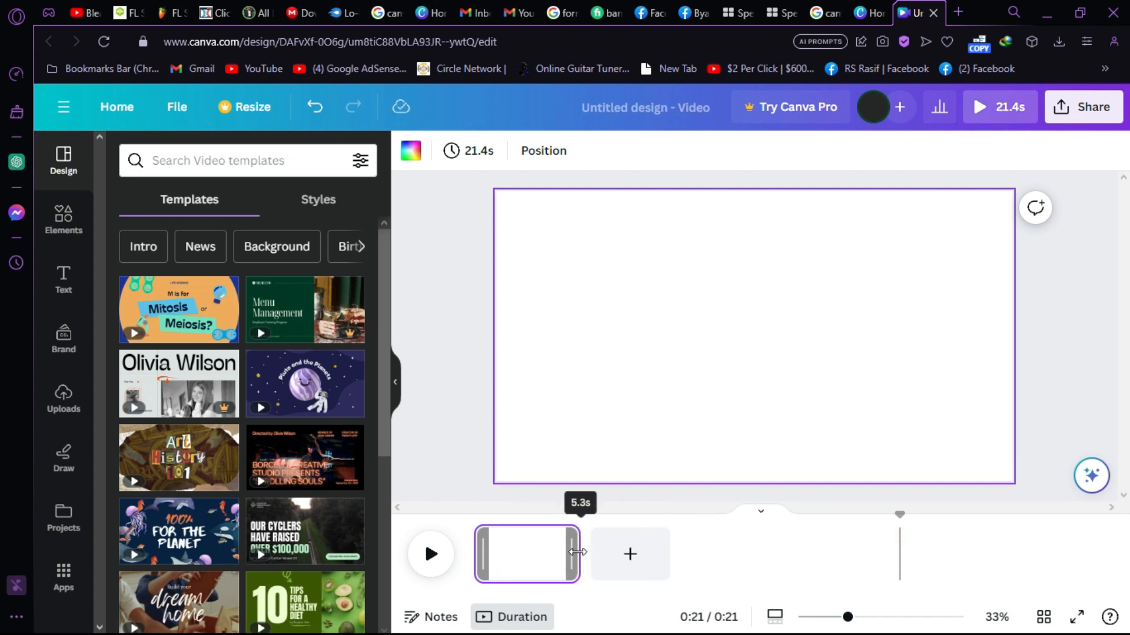
{"action": "left_click_drag", "start_coordinate": [577, 553], "coordinate": [558, 551]}
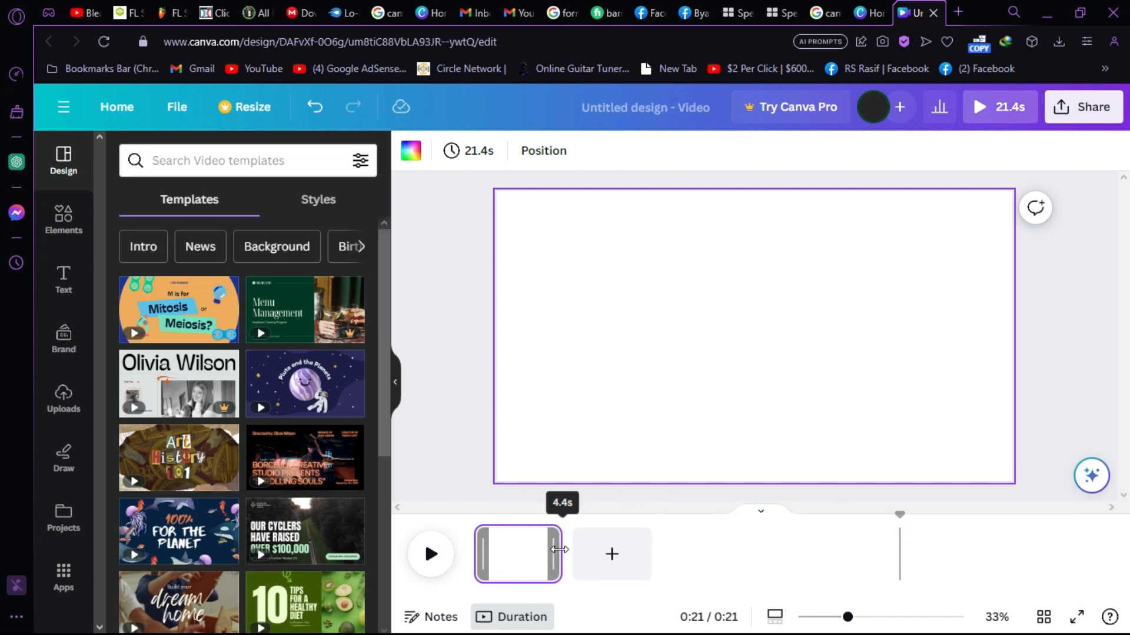
{"action": "left_click_drag", "start_coordinate": [560, 553], "coordinate": [583, 553]}
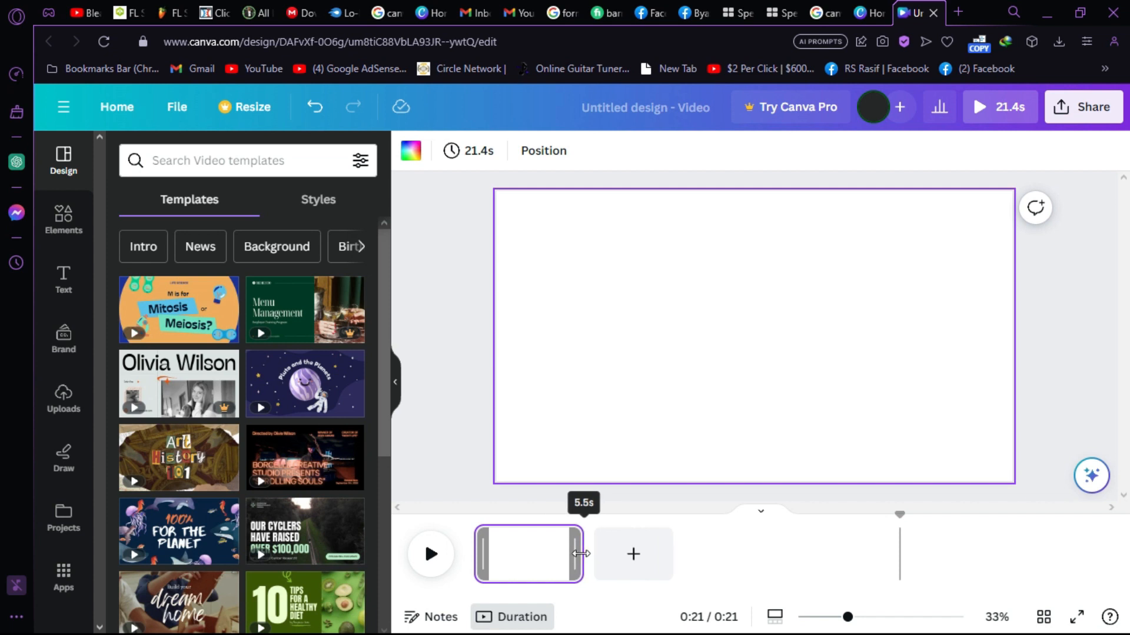
{"action": "left_click_drag", "start_coordinate": [581, 553], "coordinate": [568, 553]}
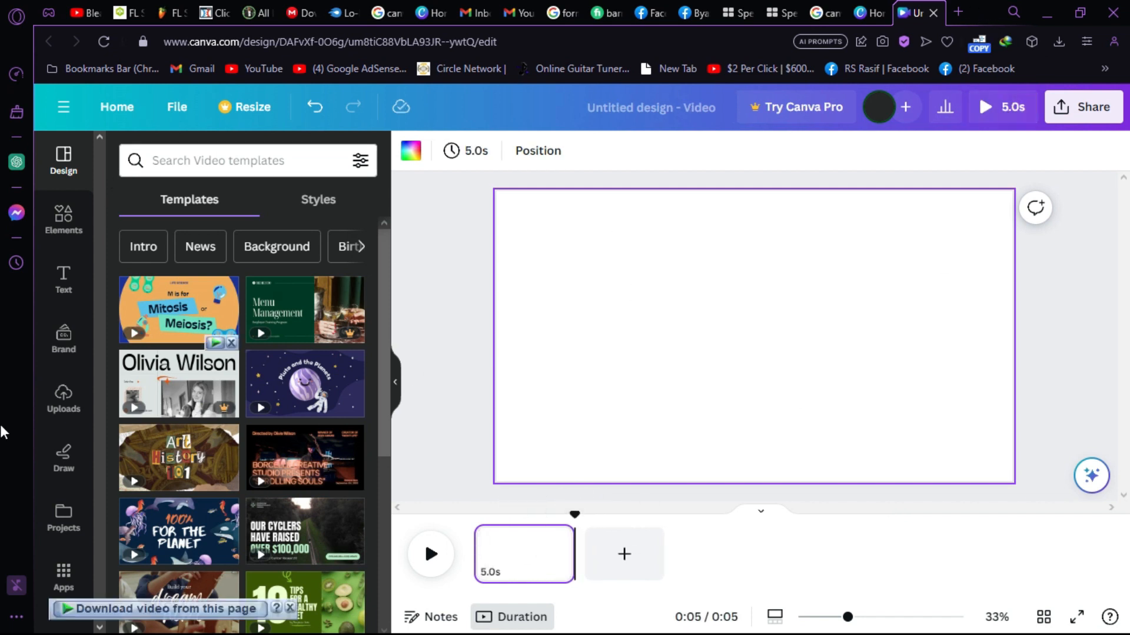
{"action": "scroll", "scroll_direction": "down", "scroll_amount": 3}
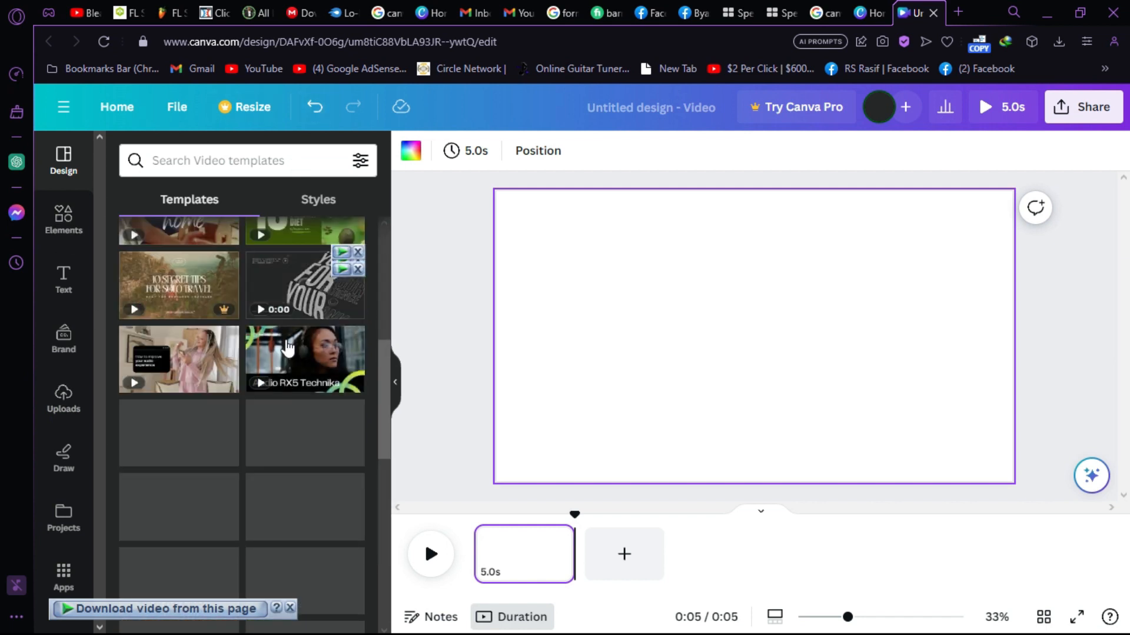
{"action": "scroll", "scroll_direction": "down", "scroll_amount": 3}
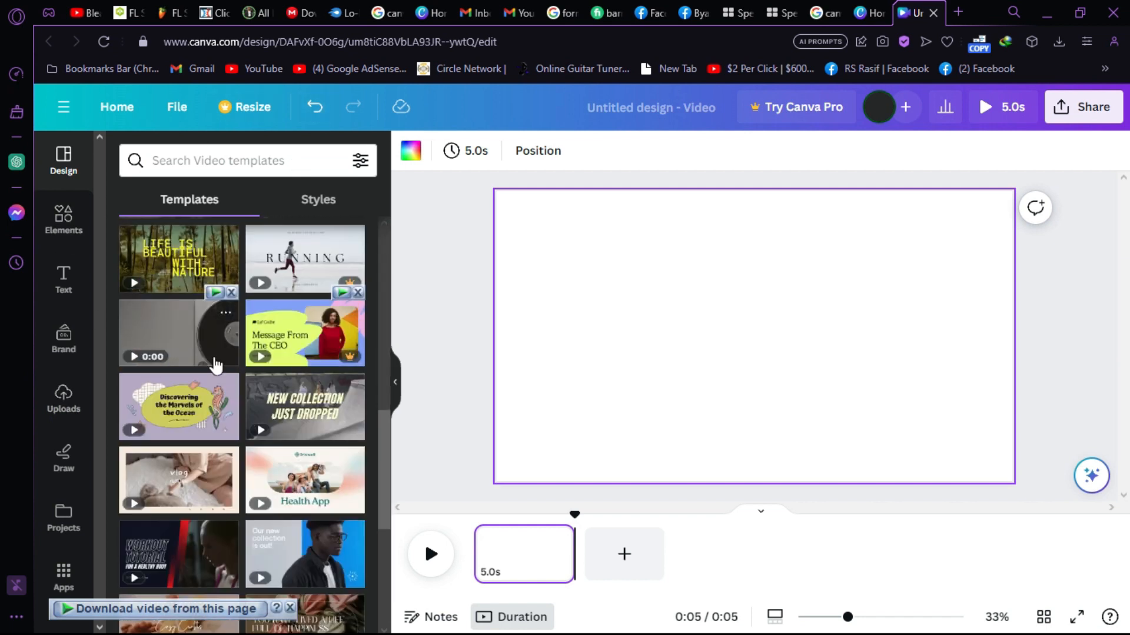
{"action": "scroll", "scroll_direction": "down", "scroll_amount": 3}
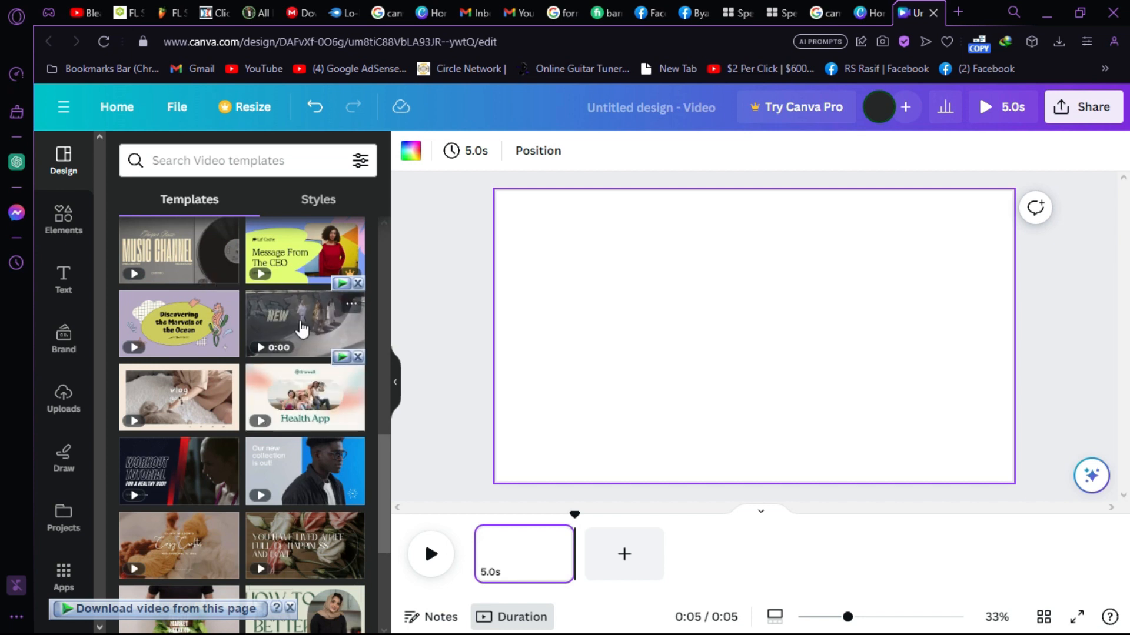
{"action": "scroll", "scroll_direction": "down", "scroll_amount": 3}
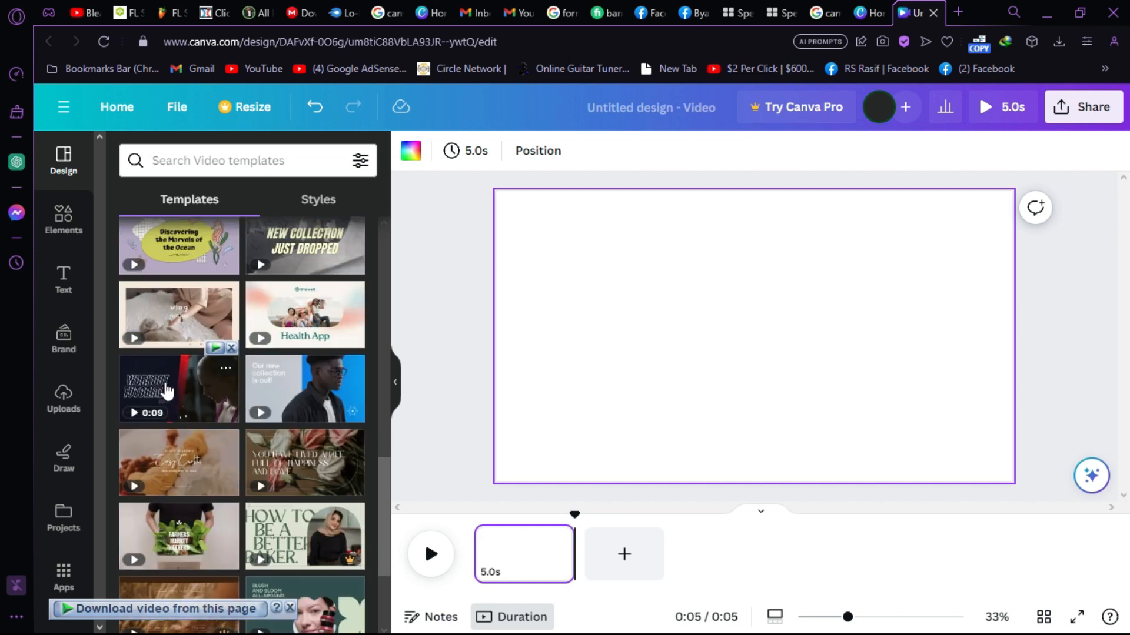
{"action": "scroll", "scroll_direction": "down", "scroll_amount": 3}
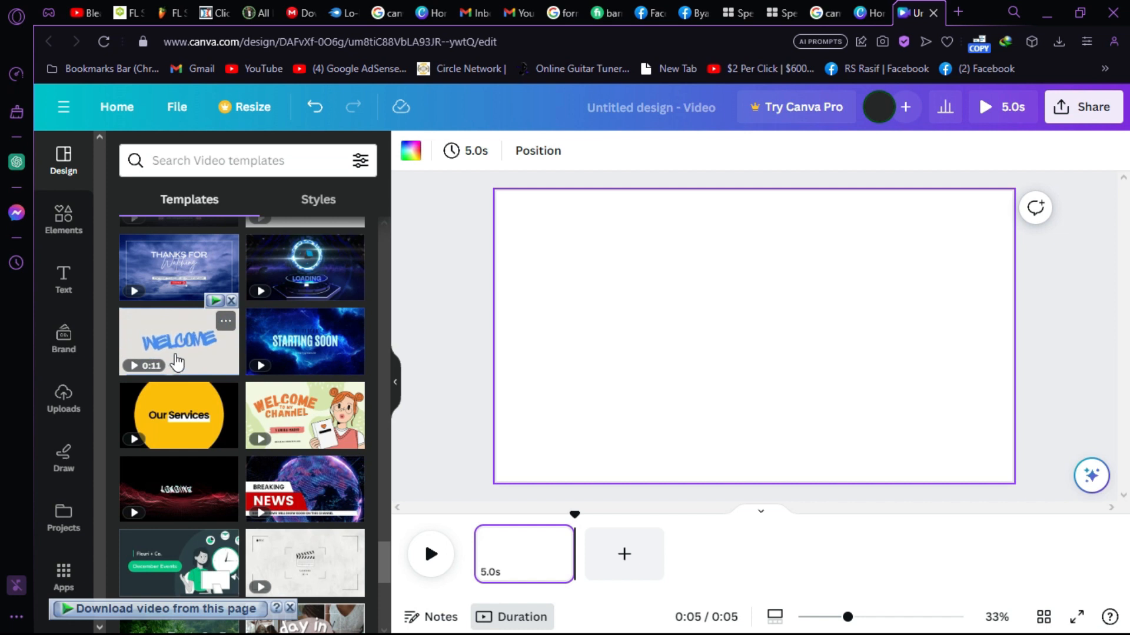
{"action": "left_click", "coordinate": [179, 341]}
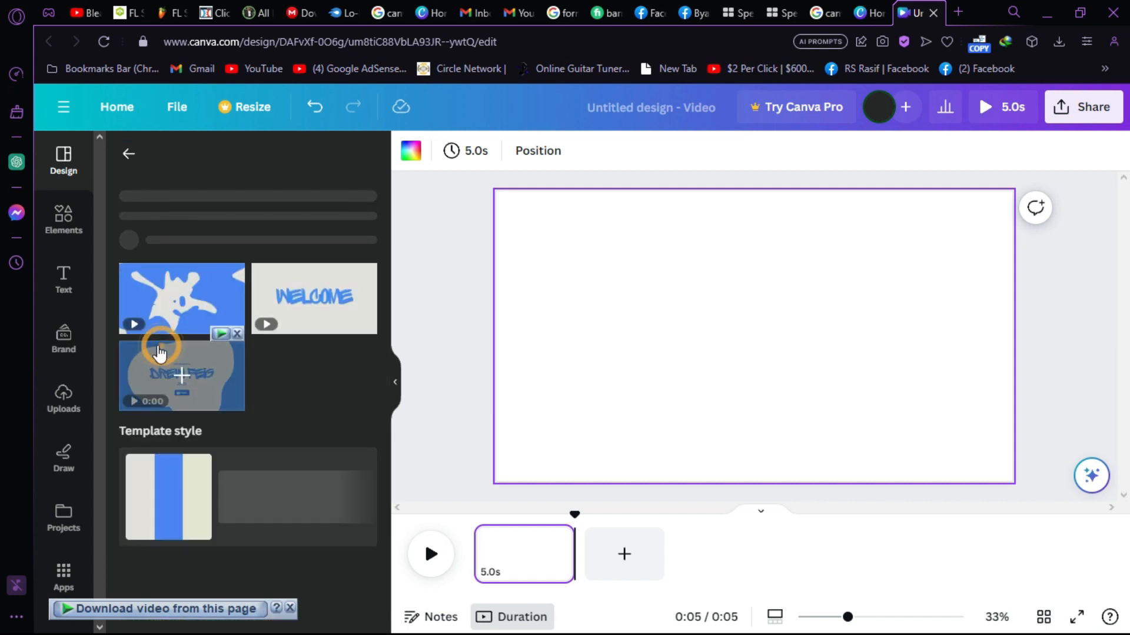
{"action": "left_click", "coordinate": [181, 299]}
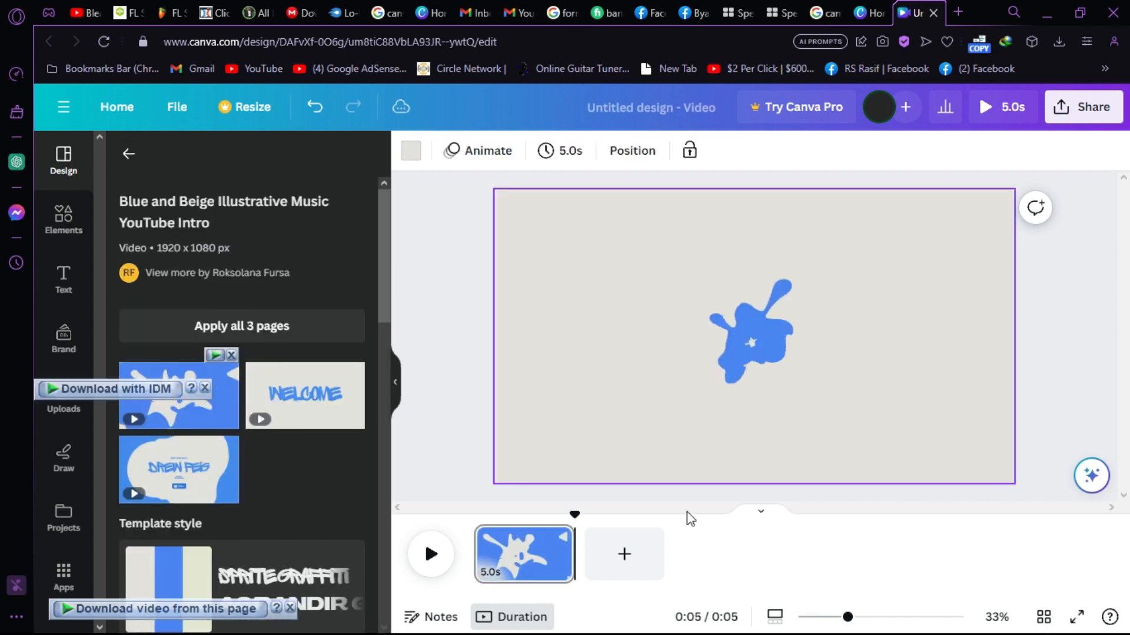
{"action": "left_click", "coordinate": [430, 554]}
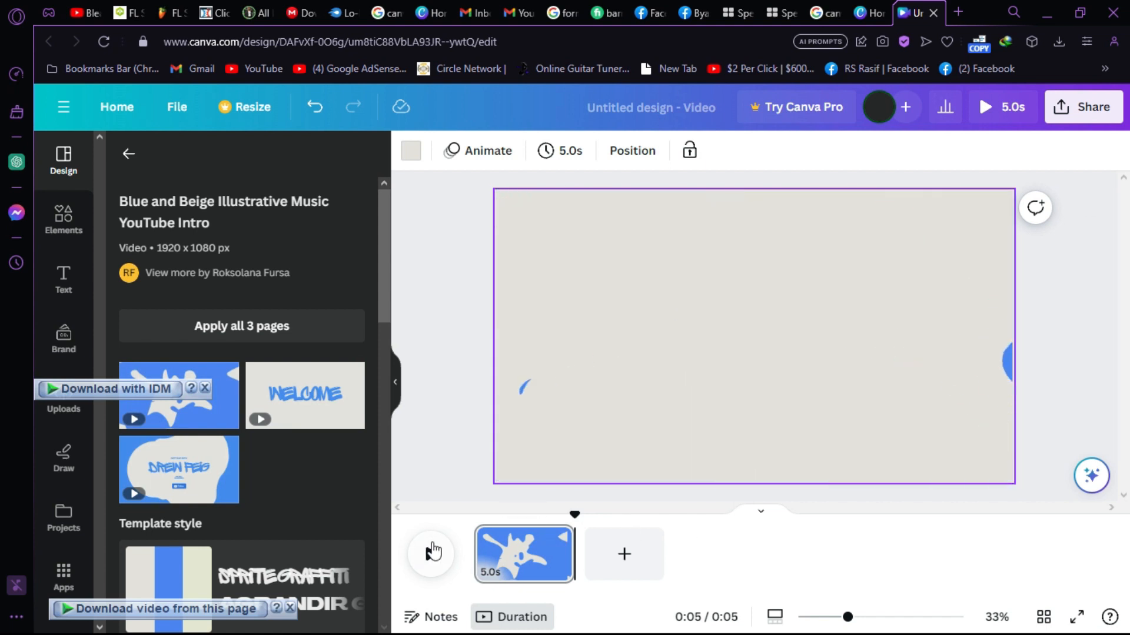
{"action": "left_click", "coordinate": [957, 12]}
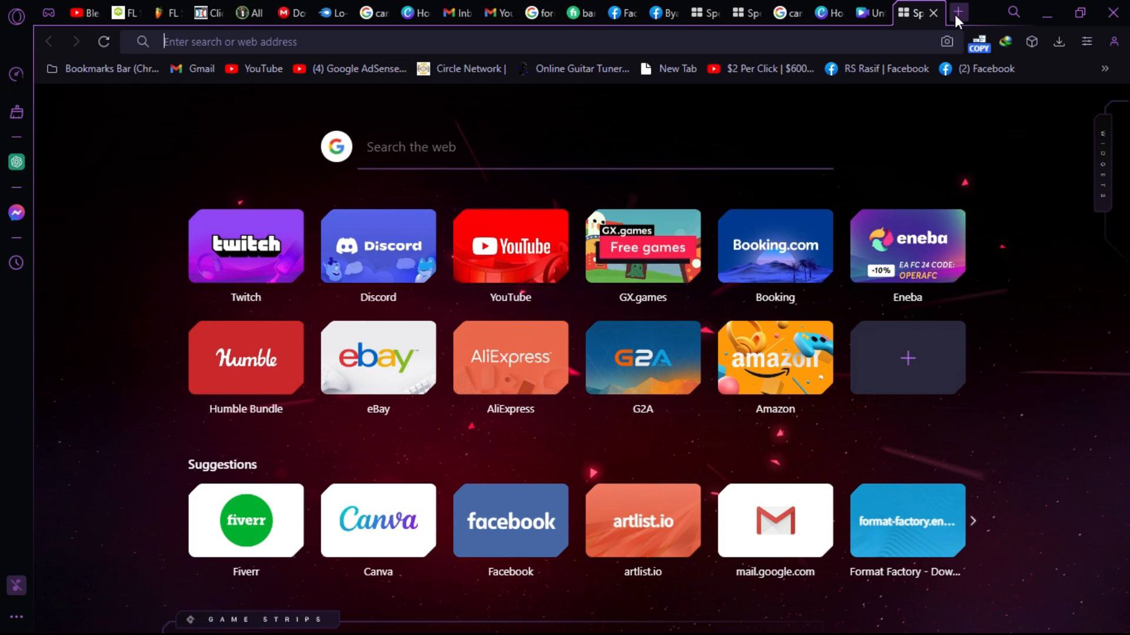
Step: Search Google Images for 'coca cola can transparent background' and preview the tall can result
{"action": "type", "text": "cocacola can transparent background"}
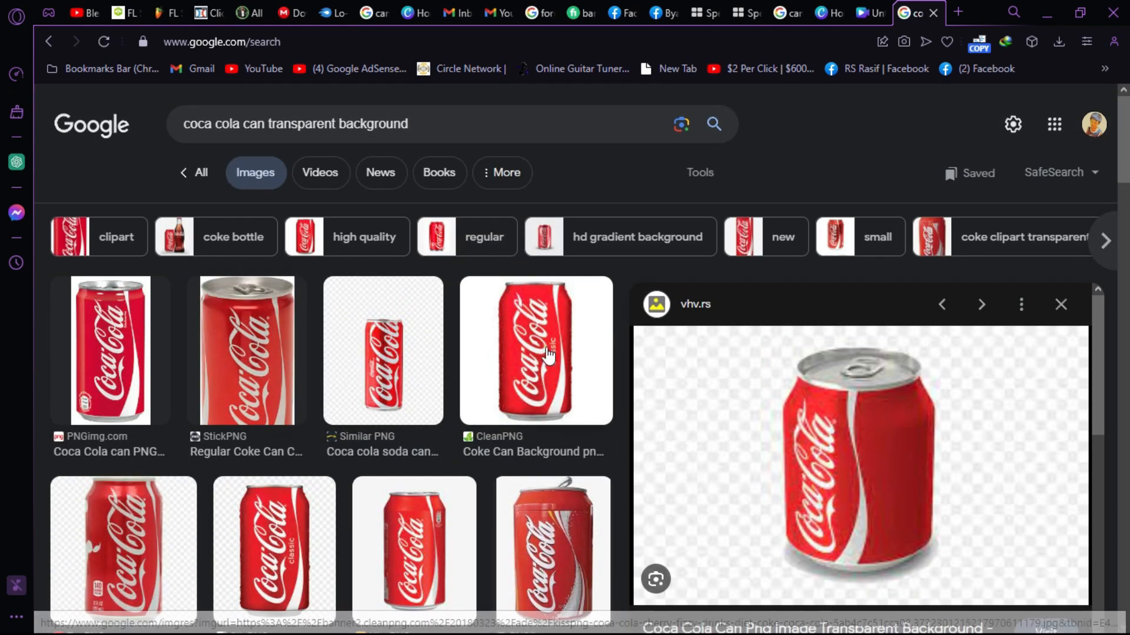
{"action": "left_click", "coordinate": [535, 351]}
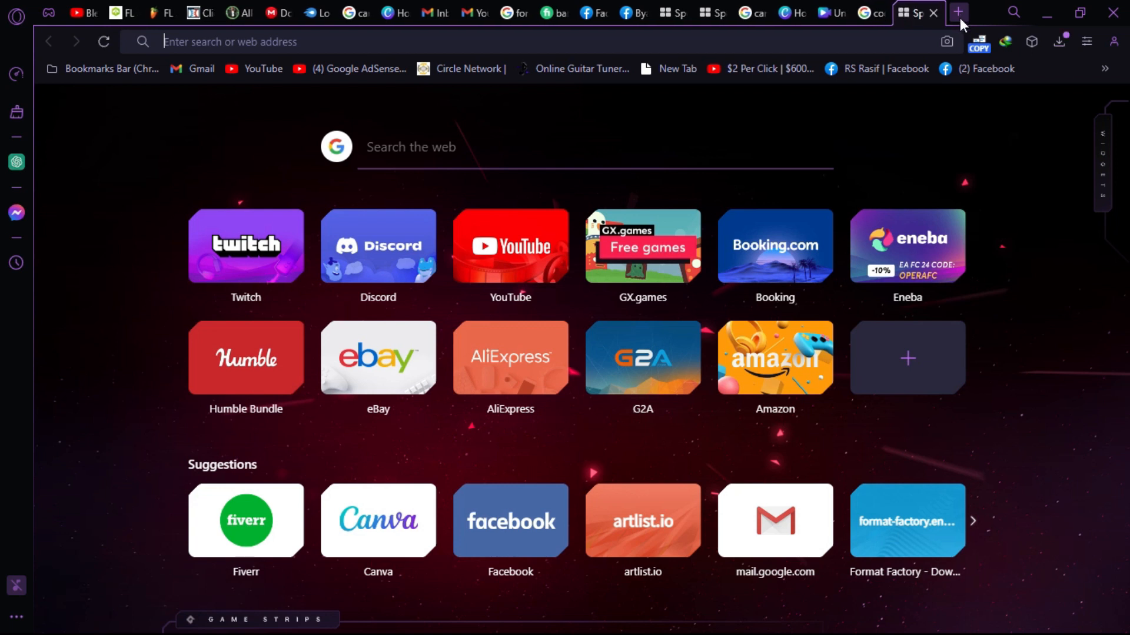
Step: Search 'remove background', remove the can's background on remove.bg, and return to Canva
{"action": "type", "text": "remove background"}
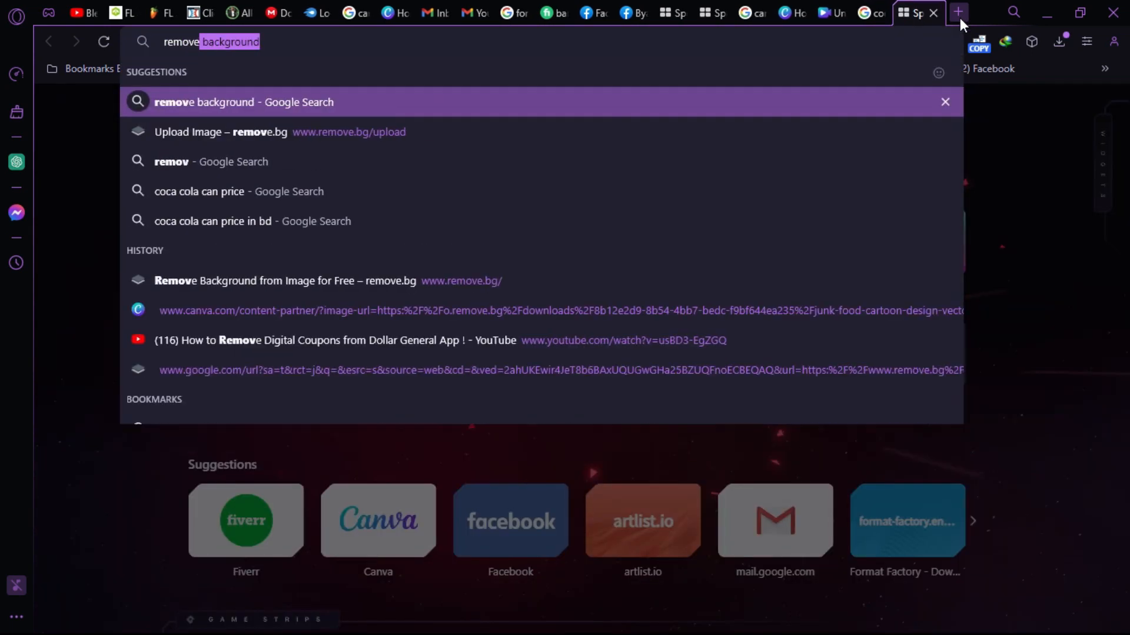
{"action": "left_click", "coordinate": [238, 101]}
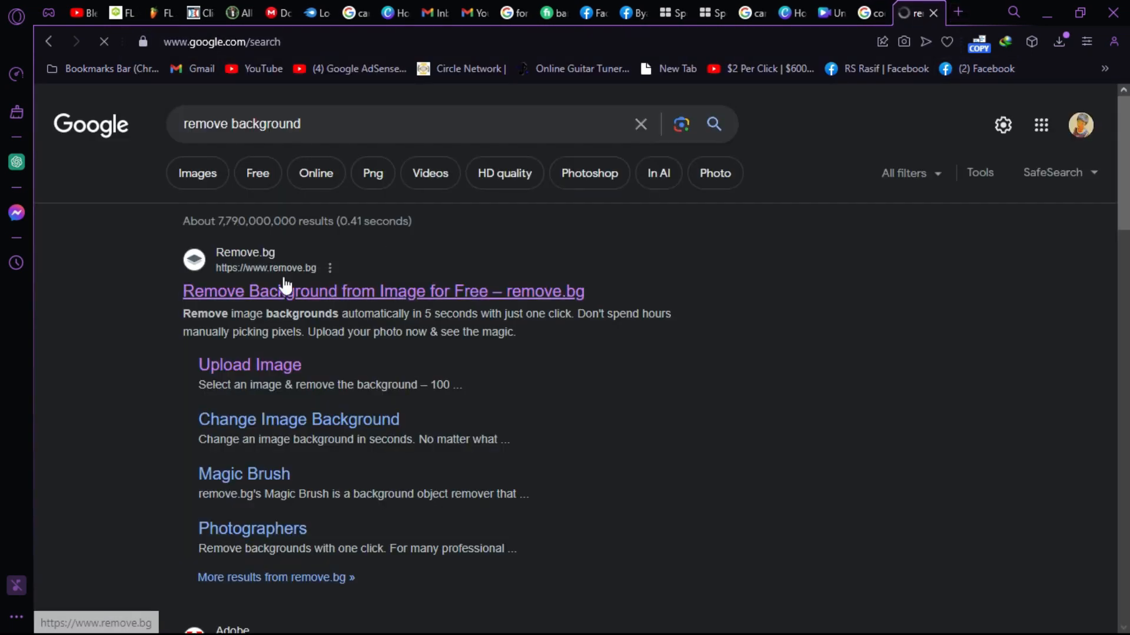
{"action": "left_click", "coordinate": [1059, 43]}
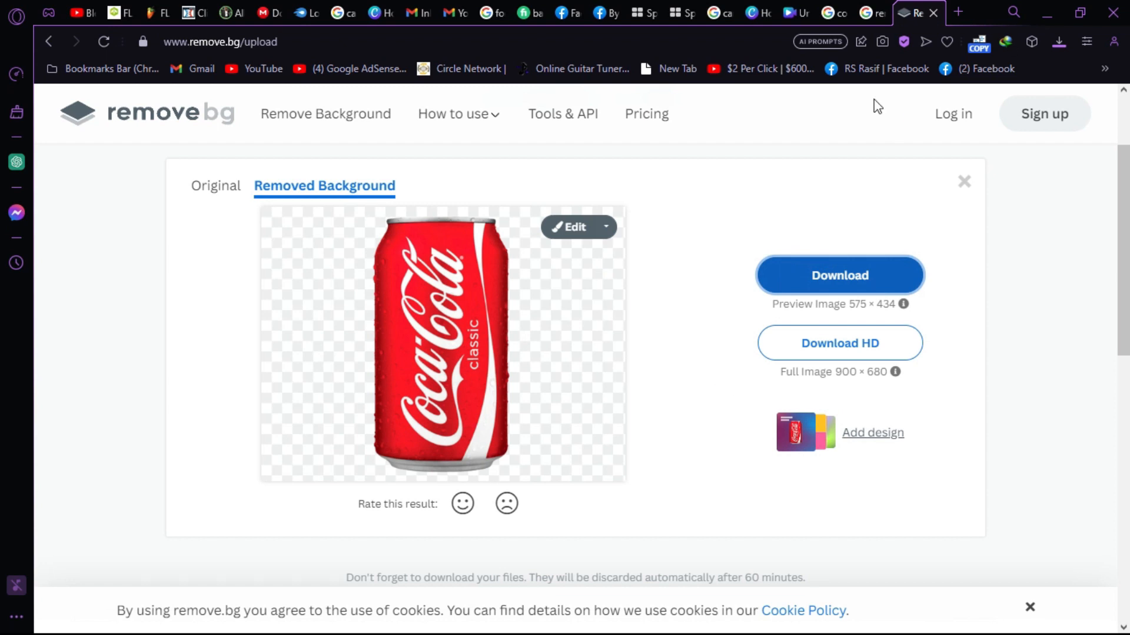
{"action": "left_click", "coordinate": [795, 13]}
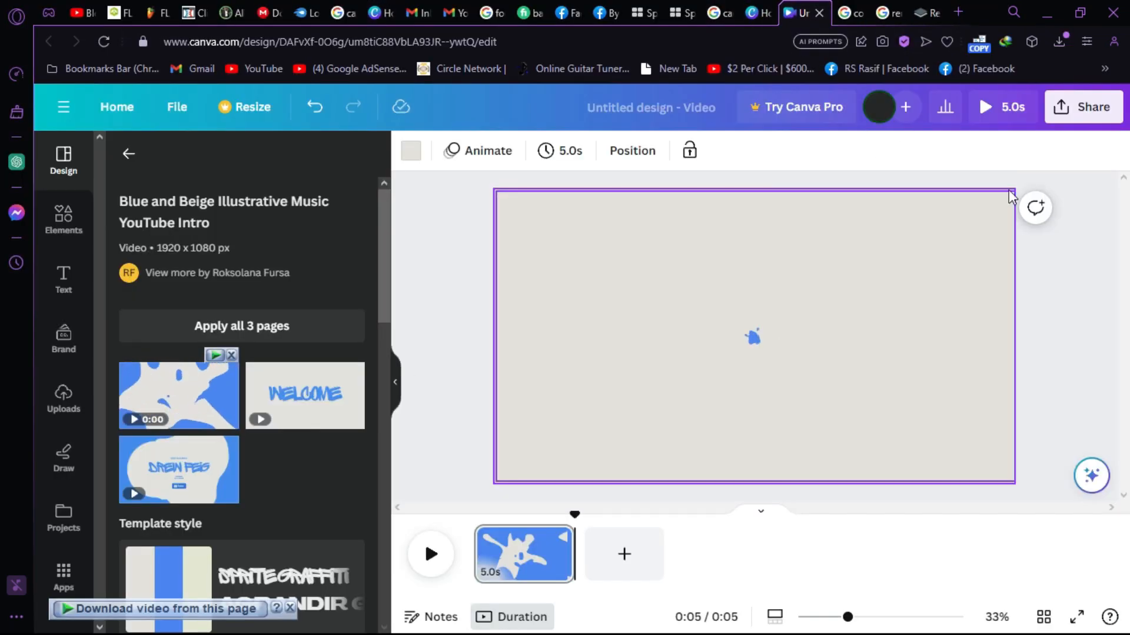
Step: Add the uploaded cut-out Coca-Cola can to the video page and resize it
{"action": "left_click", "coordinate": [64, 398]}
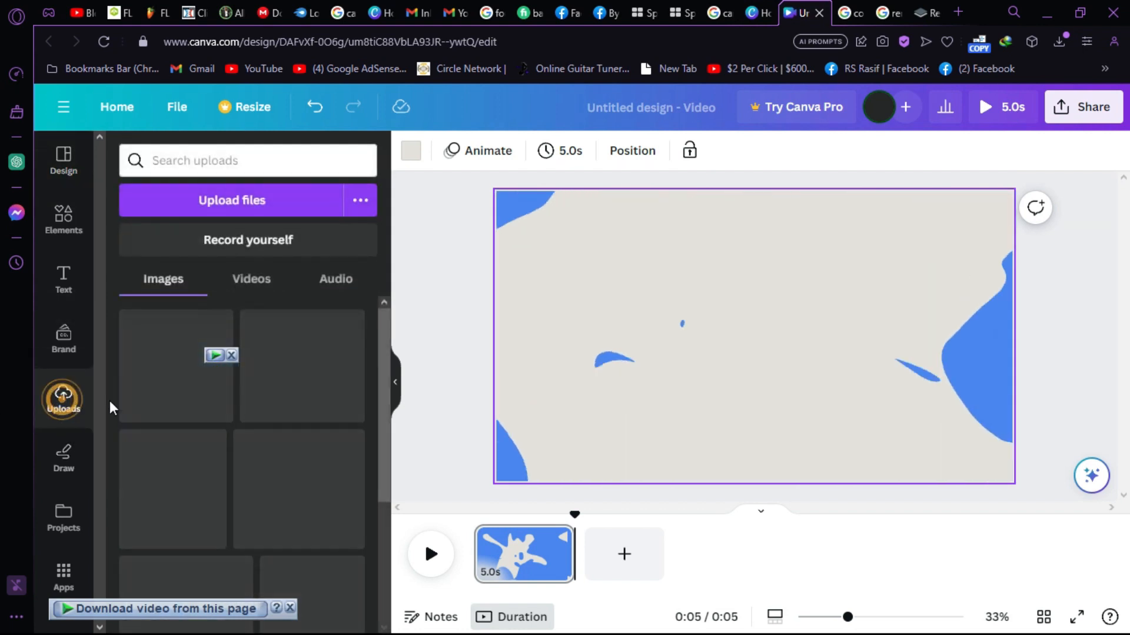
{"action": "left_click", "coordinate": [1053, 43]}
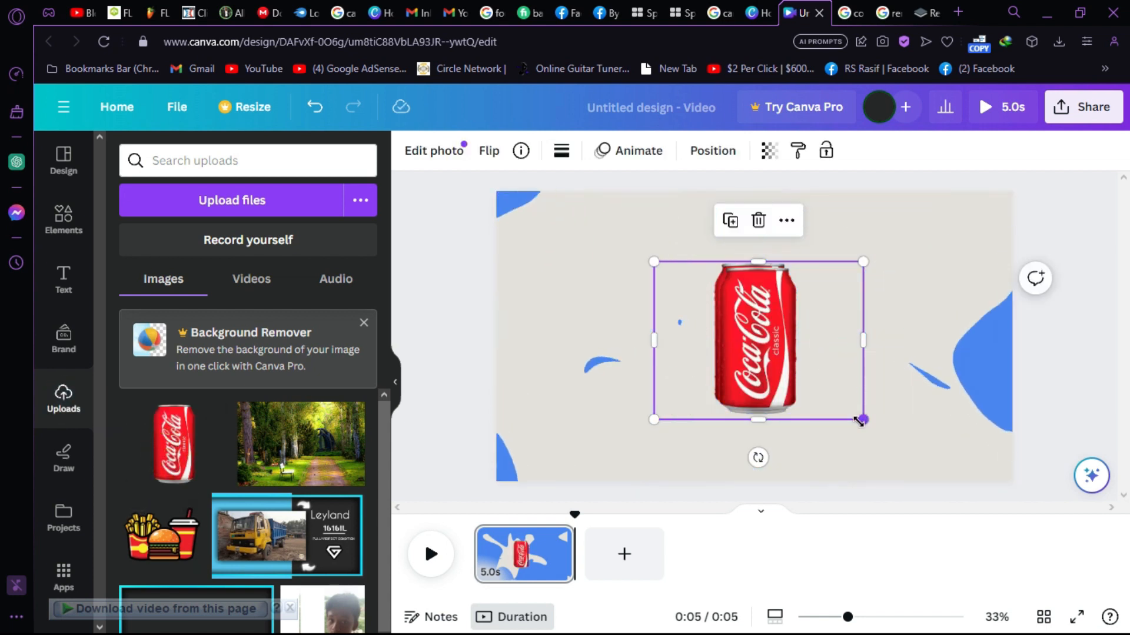
{"action": "left_click_drag", "start_coordinate": [862, 420], "coordinate": [913, 456]}
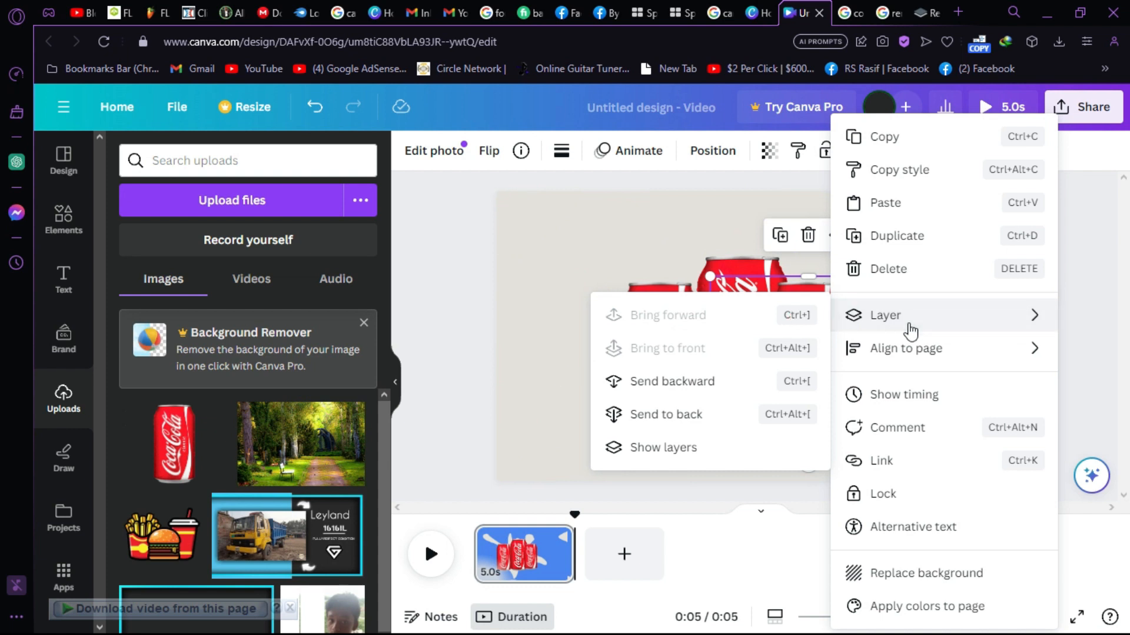
Step: Send one can to the back via Layer so the middle can stands in front
{"action": "left_click", "coordinate": [666, 415]}
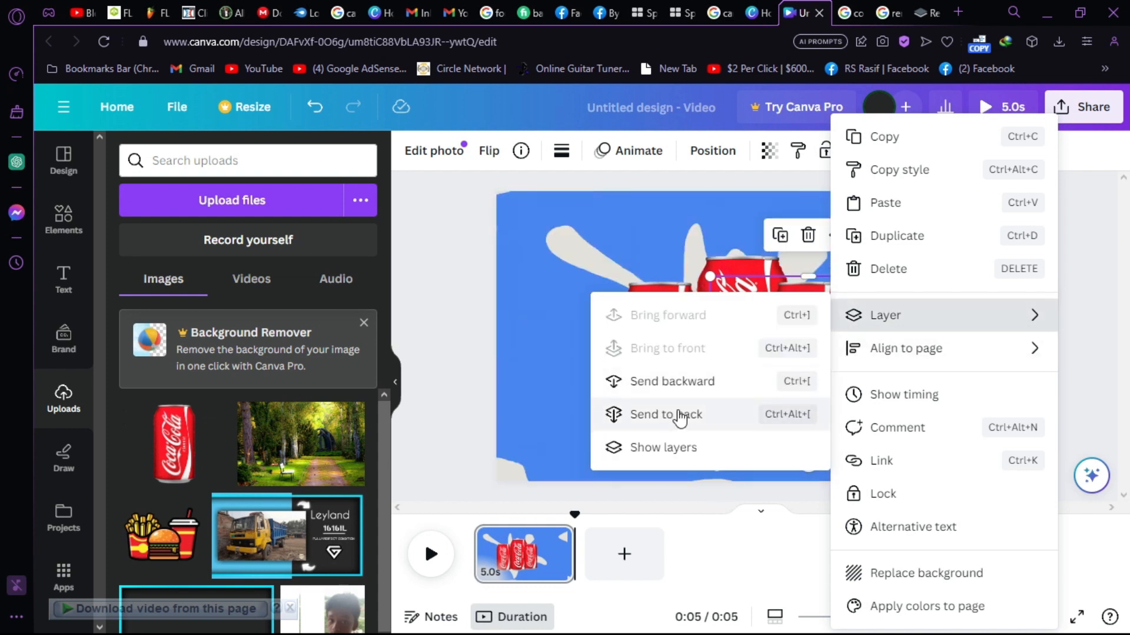
{"action": "left_click", "coordinate": [666, 414]}
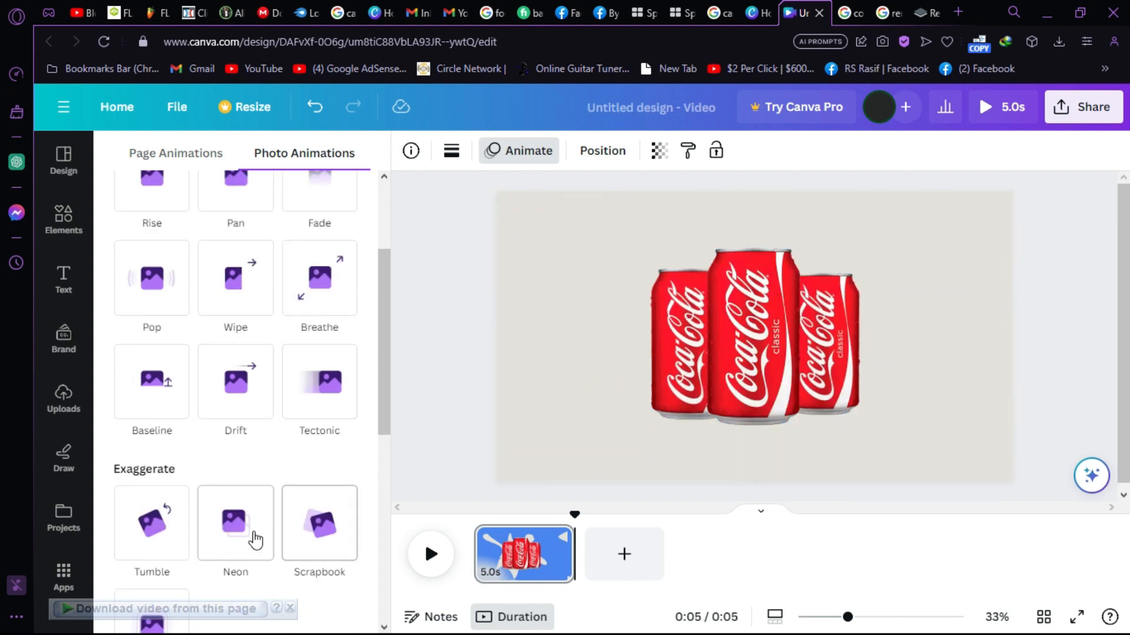
Step: Preview Neon and Tectonic, then apply the Tumble entrance animation to the cans
{"action": "left_click", "coordinate": [150, 524]}
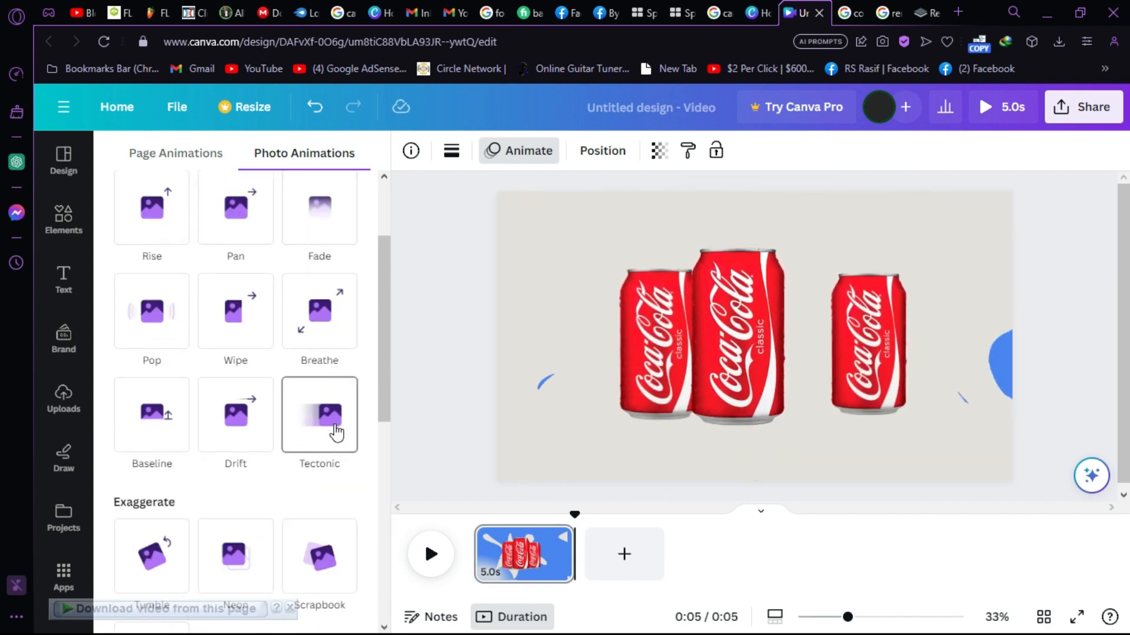
{"action": "left_click", "coordinate": [151, 555]}
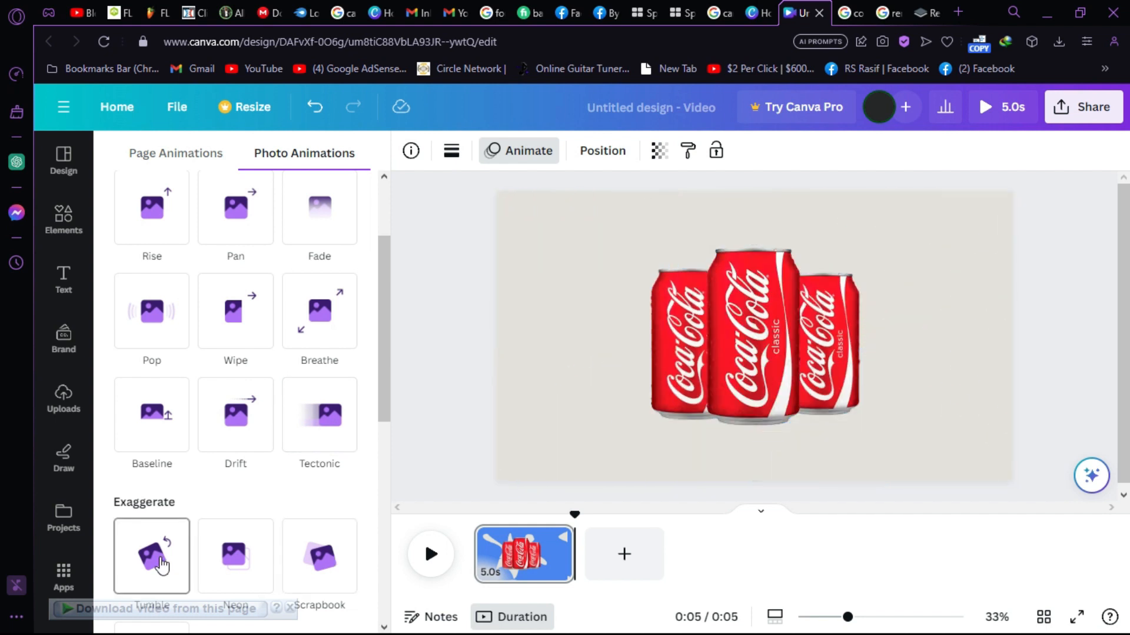
{"action": "left_click", "coordinate": [151, 555]}
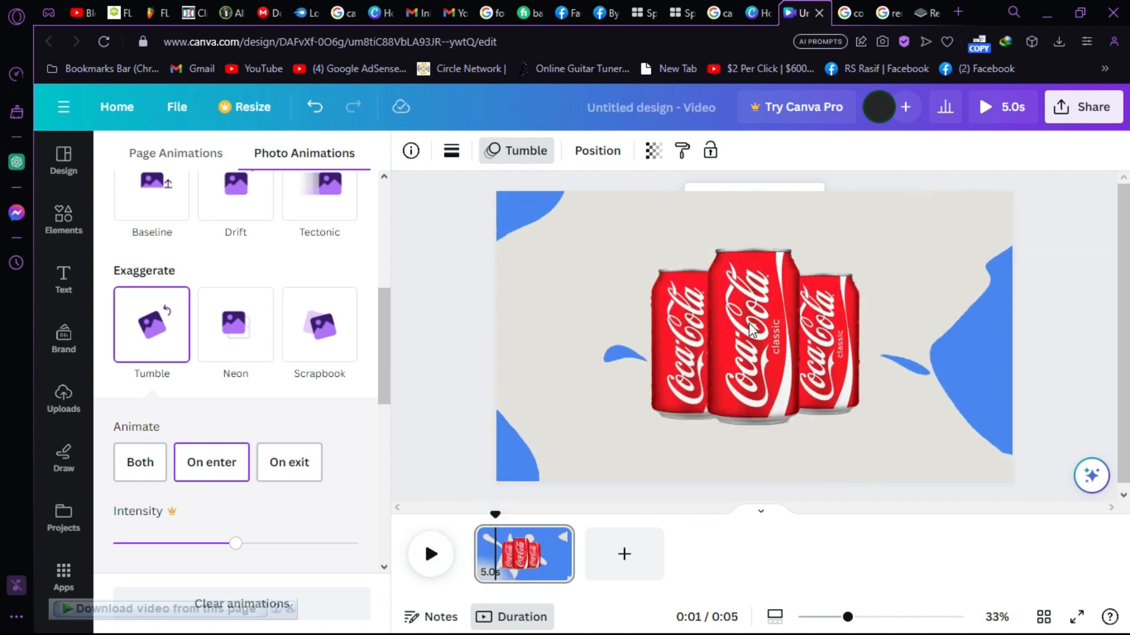
{"action": "left_click", "coordinate": [751, 330]}
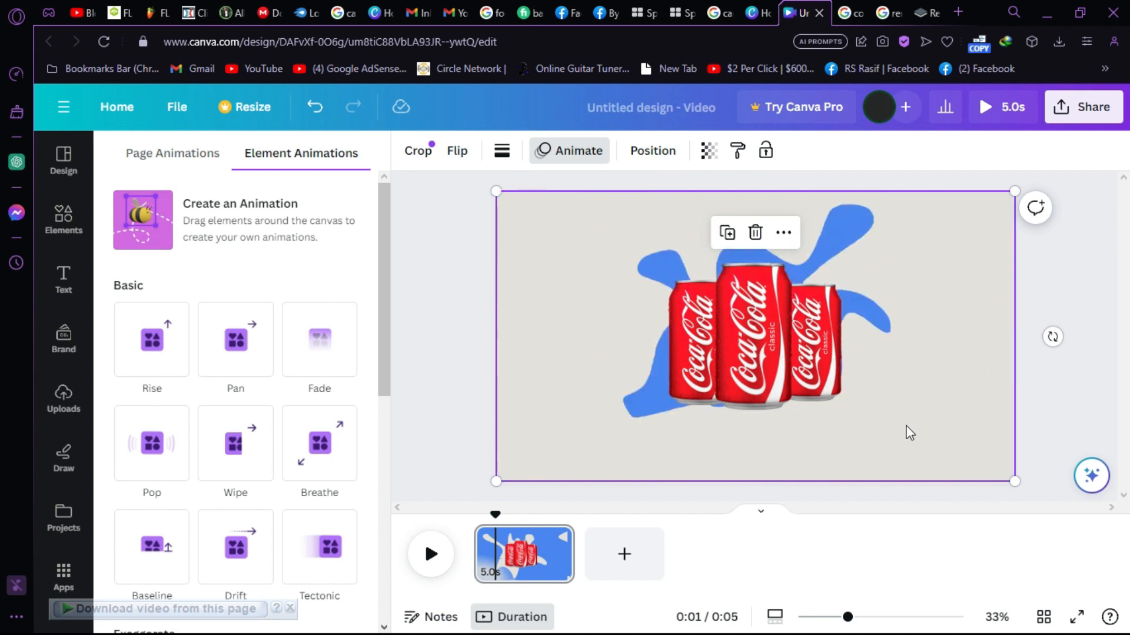
Step: Add a text combination from the Text panel and make it the 'GOOD TASTES FOREVER' heading below the cans
{"action": "left_click", "coordinate": [63, 280]}
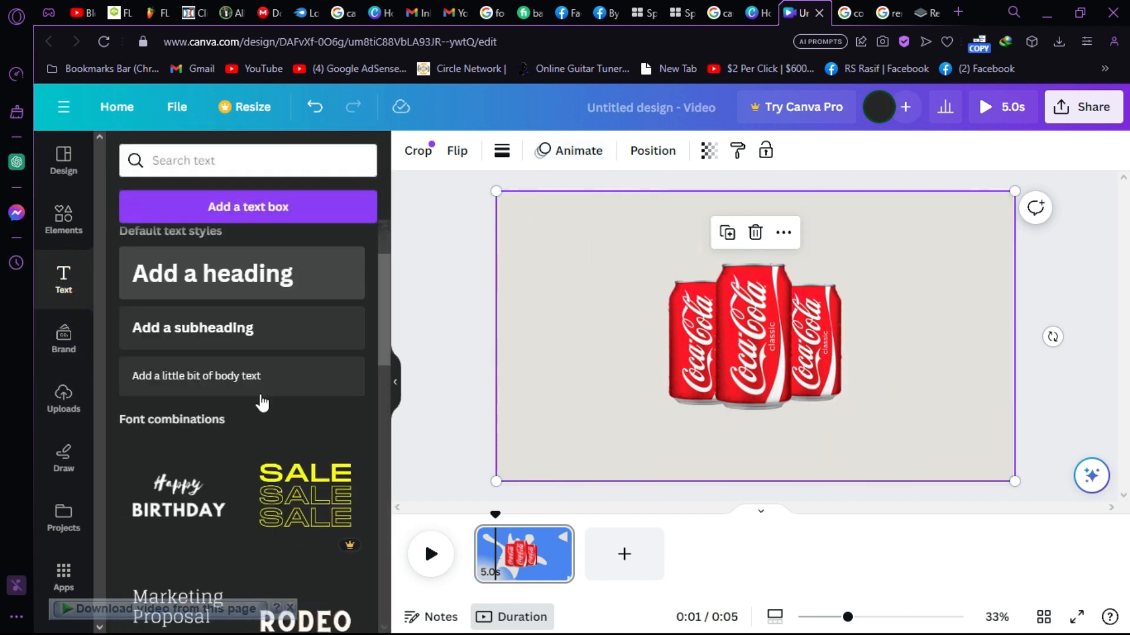
{"action": "scroll", "scroll_direction": "down", "scroll_amount": 3}
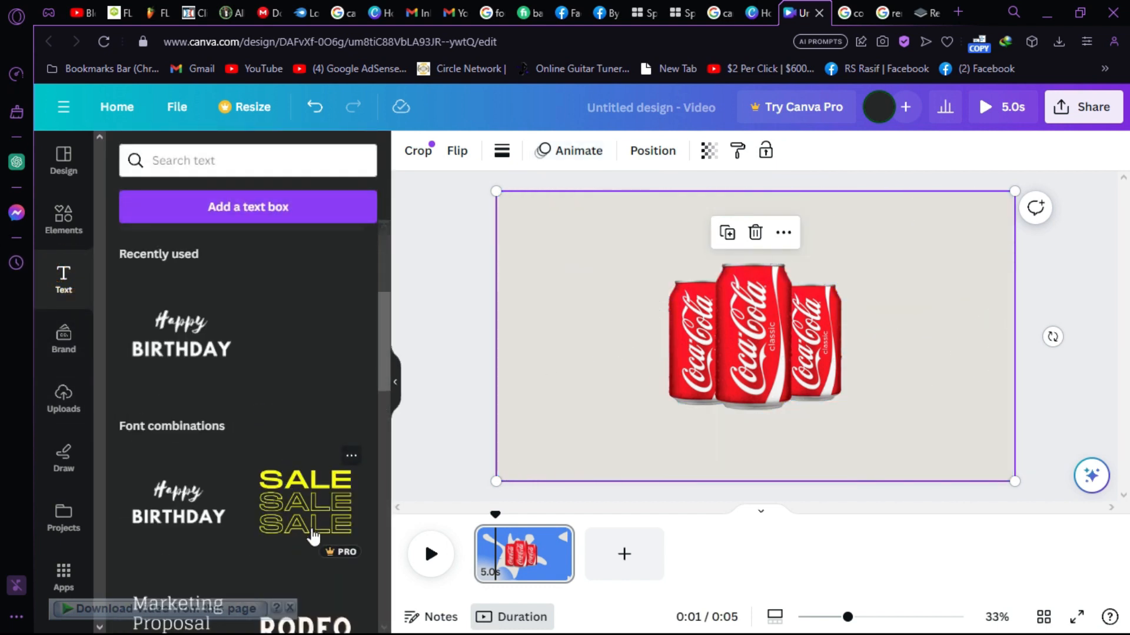
{"action": "scroll", "scroll_direction": "down", "scroll_amount": 3}
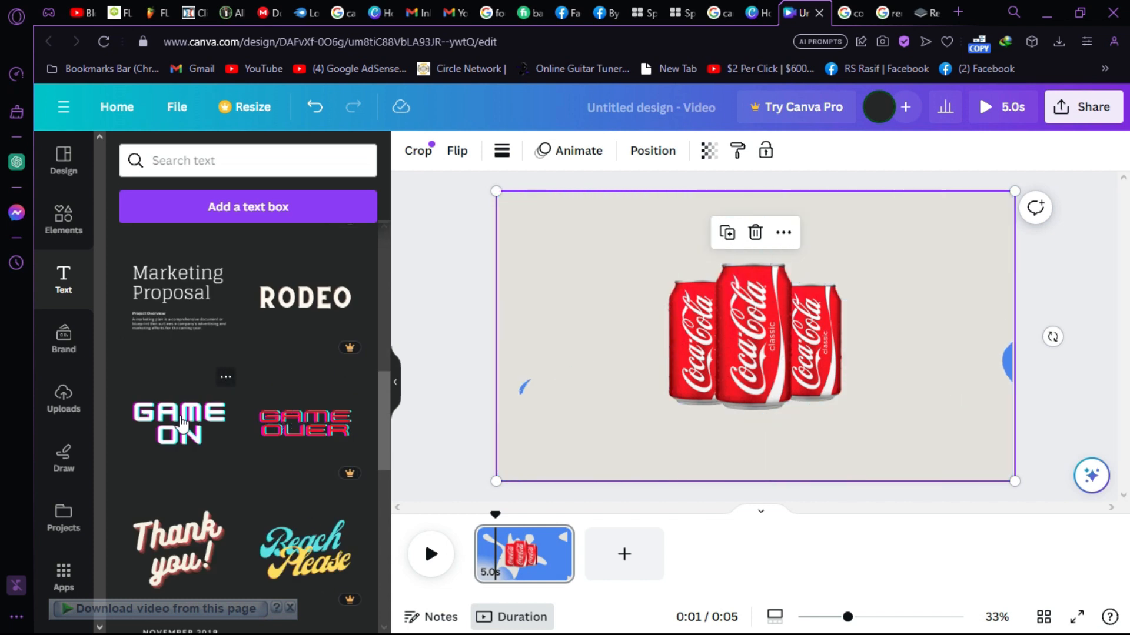
{"action": "left_click", "coordinate": [179, 424]}
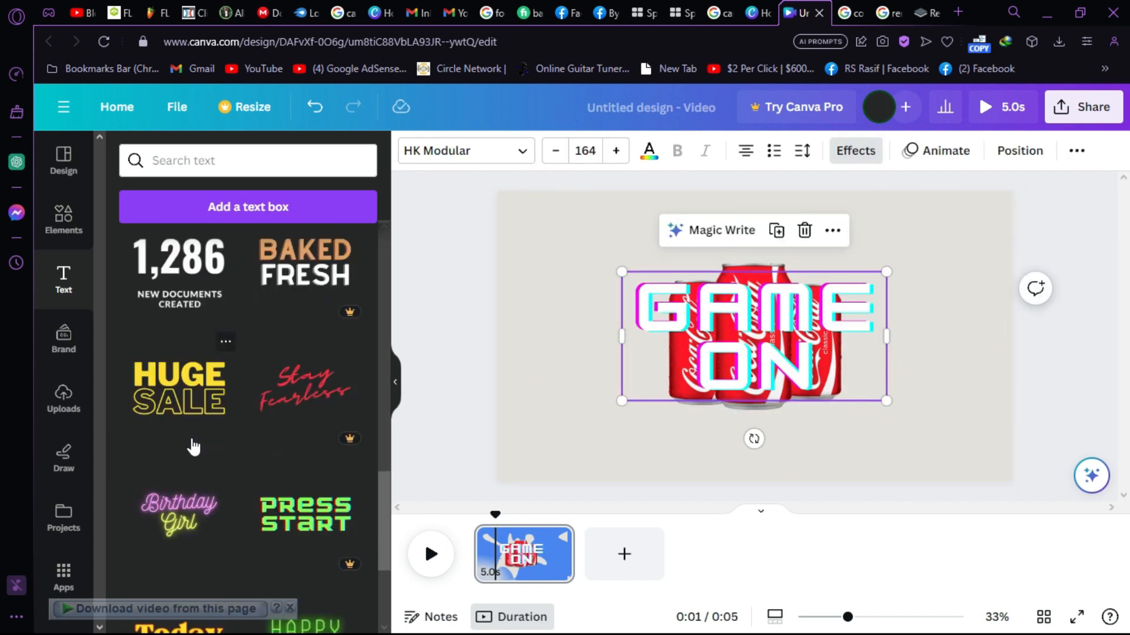
{"action": "scroll", "scroll_direction": "down", "scroll_amount": 3}
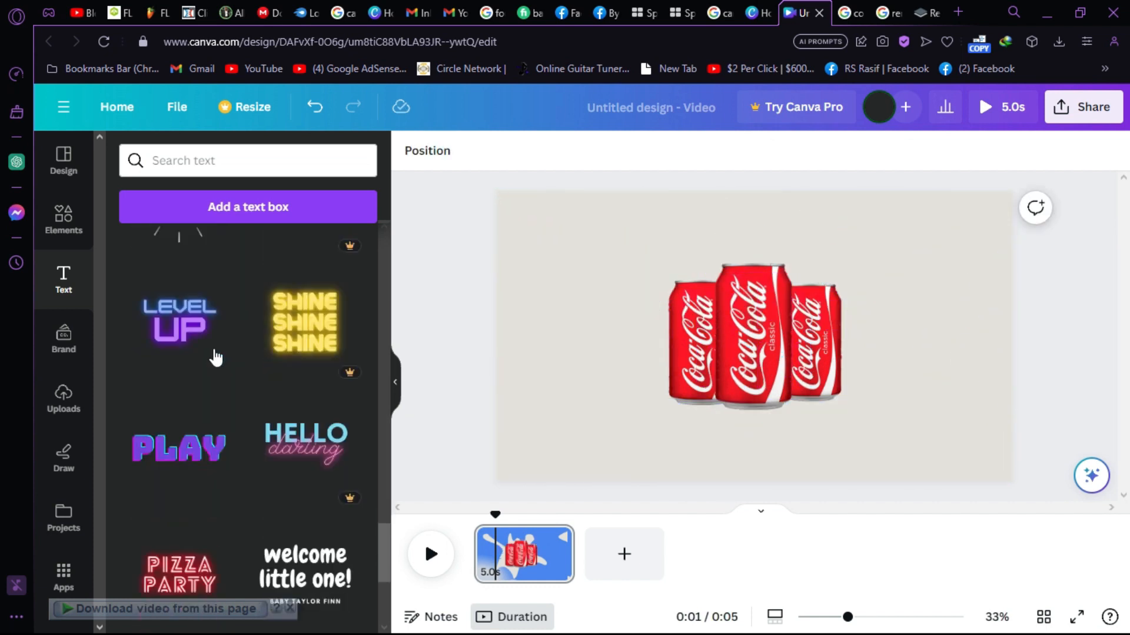
{"action": "left_click", "coordinate": [179, 447]}
{"action": "type", "text": "GOOD TASTES FOREVER"}
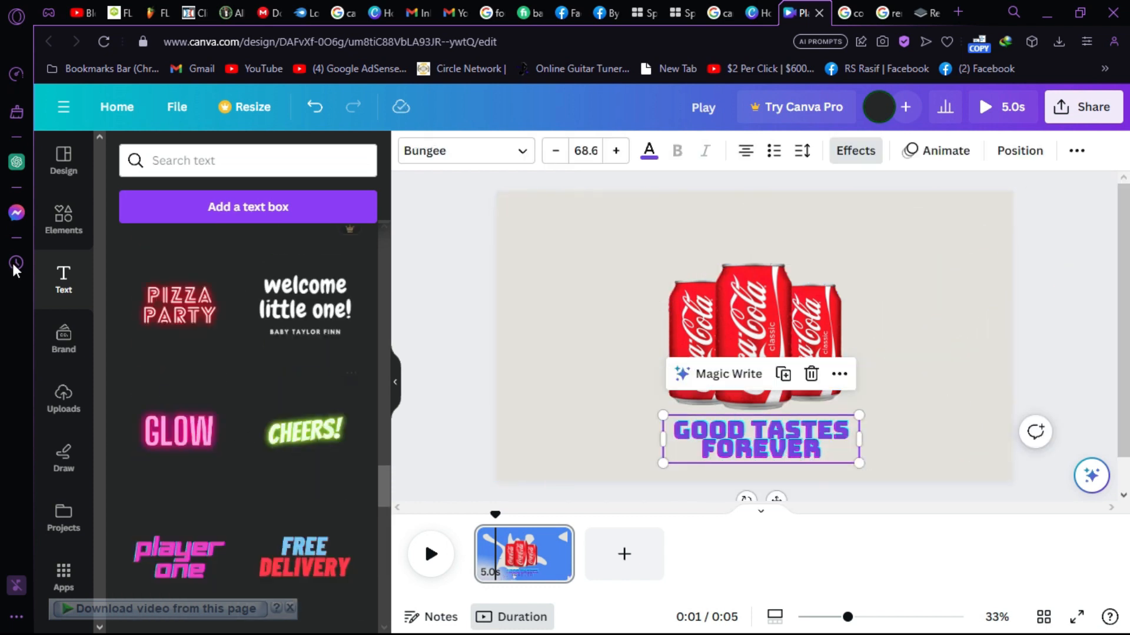
{"action": "left_click", "coordinate": [64, 219]}
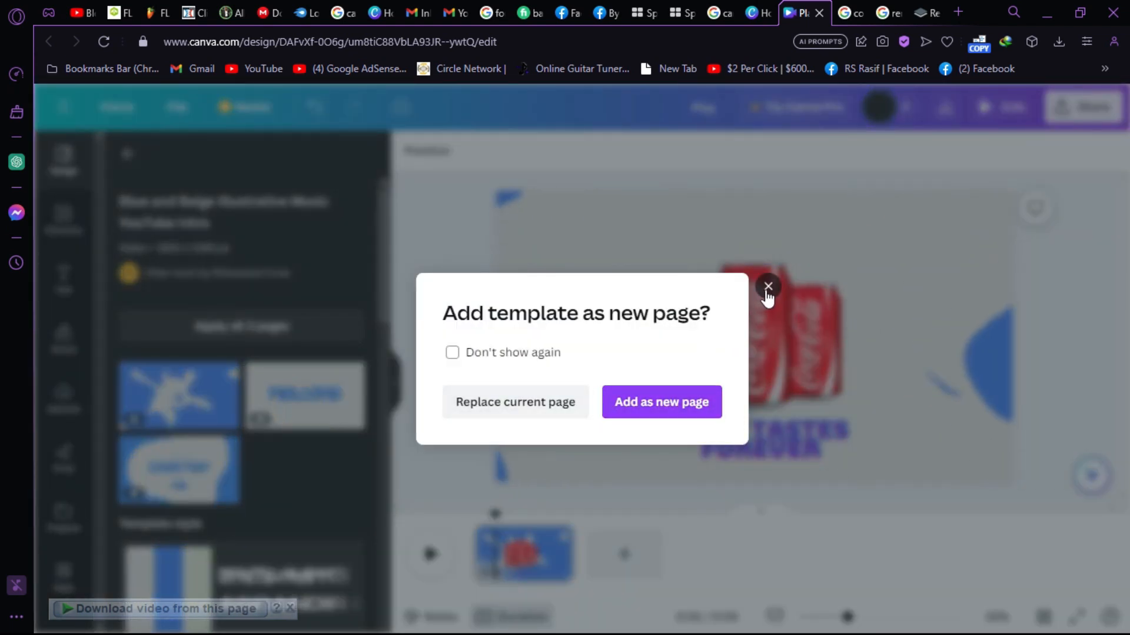
{"action": "left_click", "coordinate": [769, 285]}
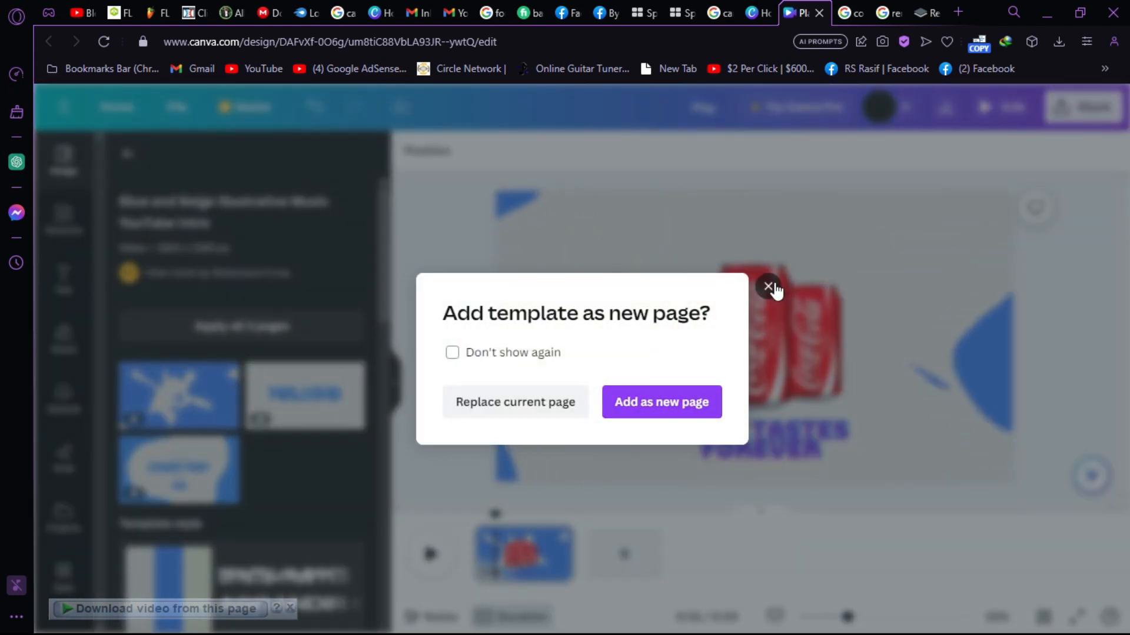
{"action": "left_click", "coordinate": [767, 286]}
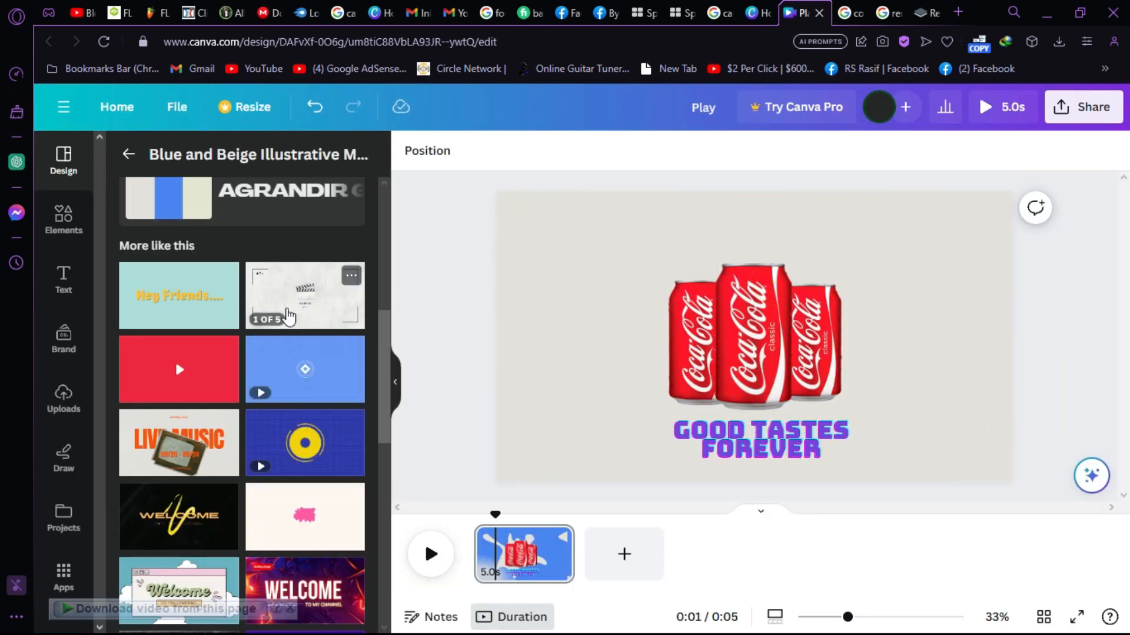
{"action": "left_click", "coordinate": [63, 218]}
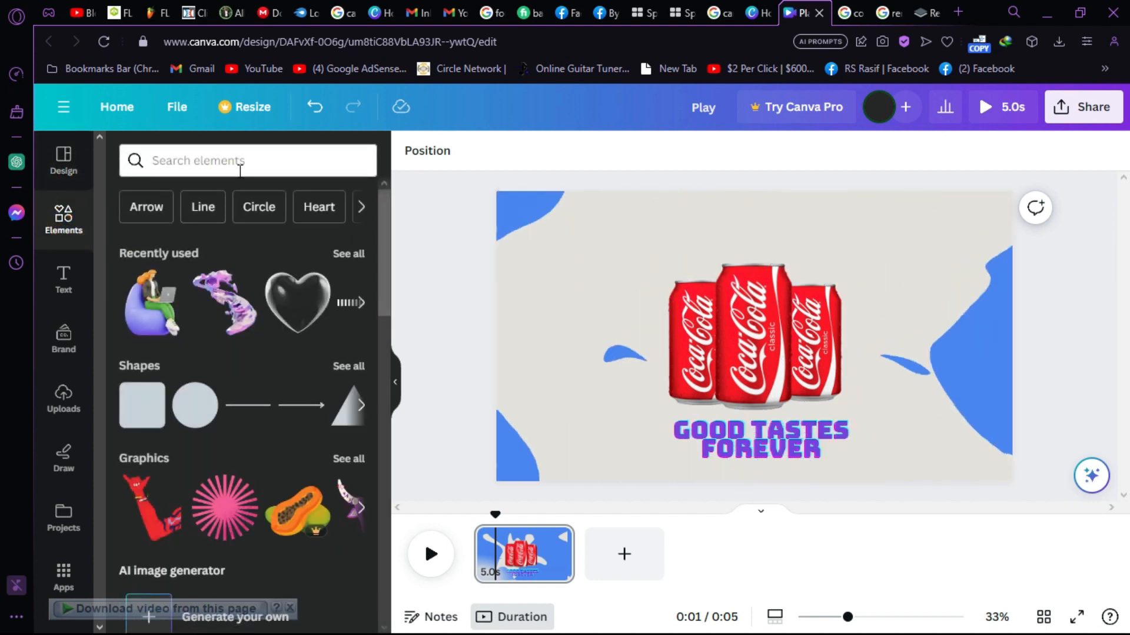
{"action": "scroll", "scroll_direction": "down", "scroll_amount": 3}
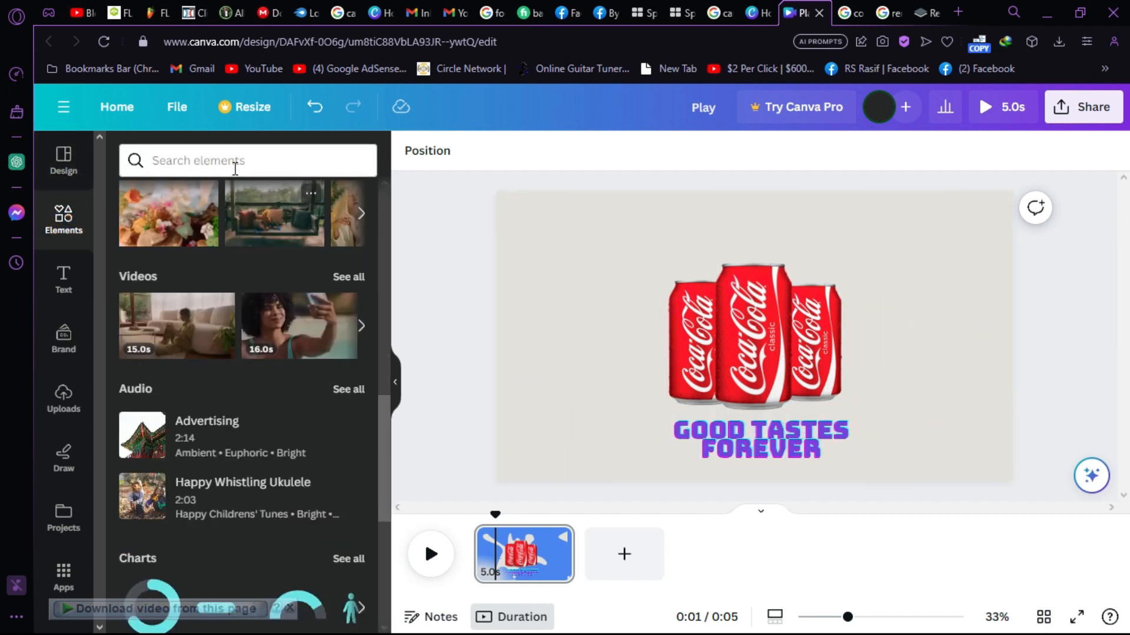
{"action": "type", "text": "motion lines"}
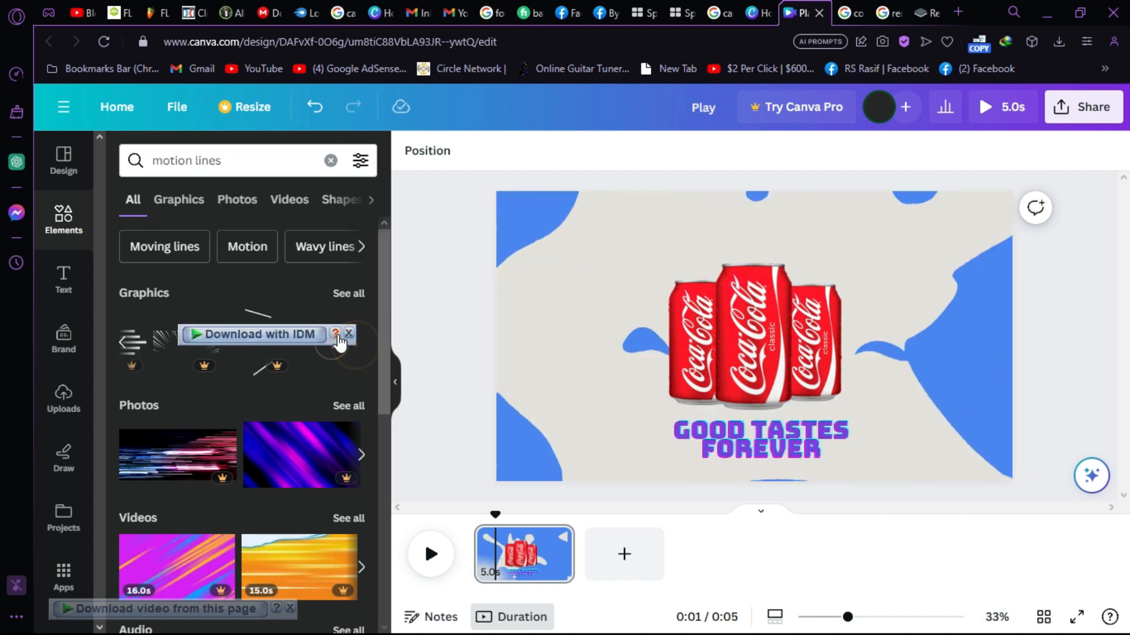
{"action": "left_click", "coordinate": [753, 337]}
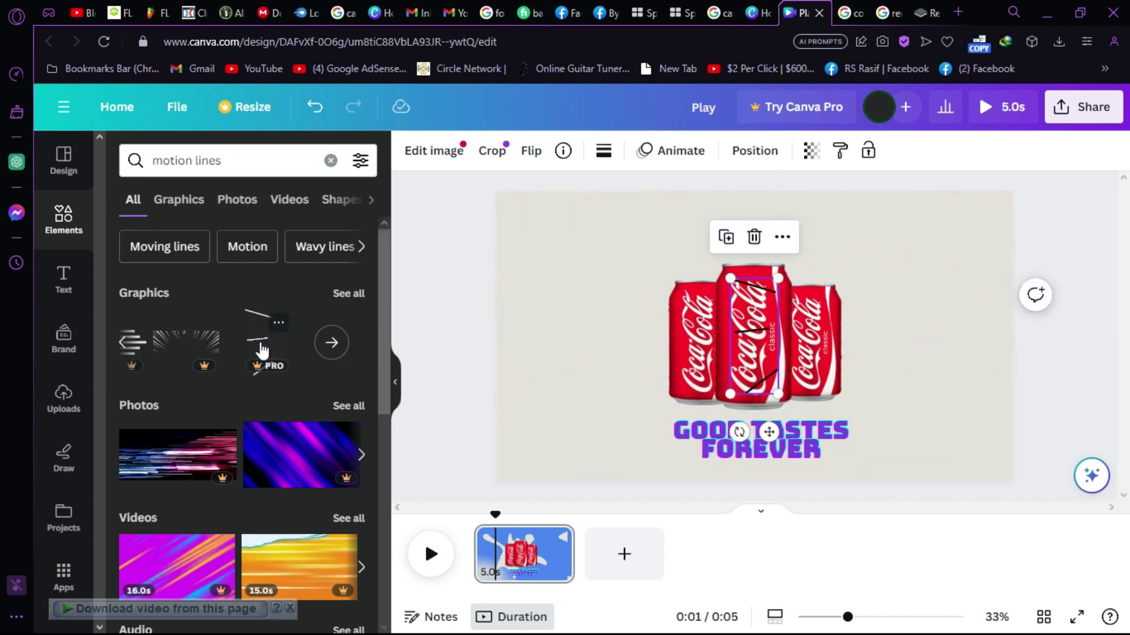
{"action": "left_click", "coordinate": [63, 333]}
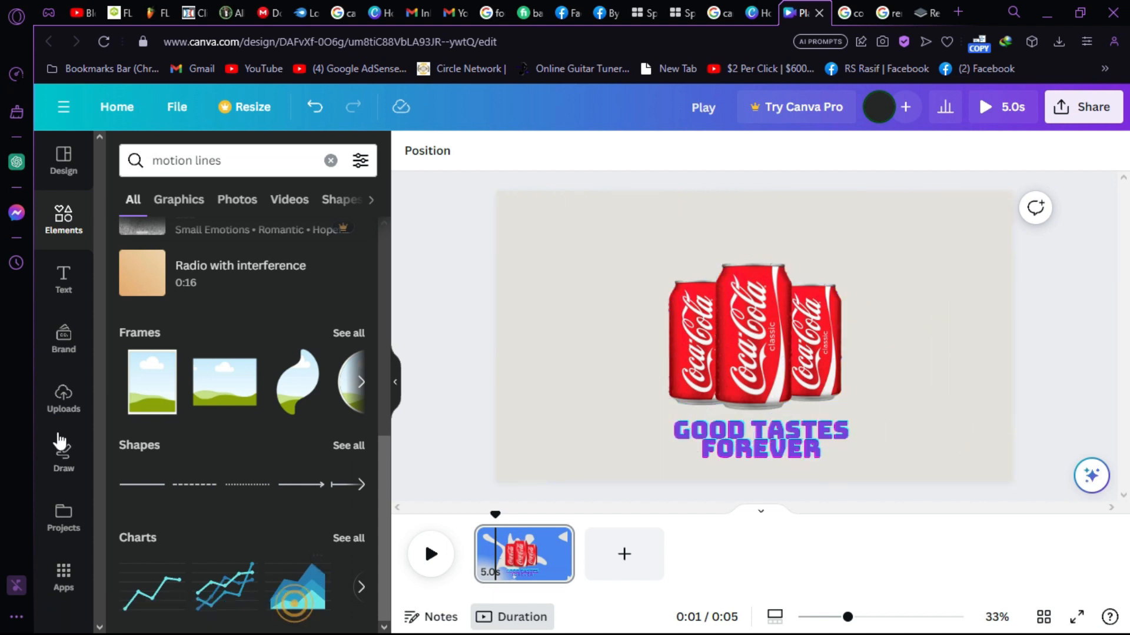
Step: Scribble red marker strokes across the slogan and send them behind the text
{"action": "left_click", "coordinate": [63, 451]}
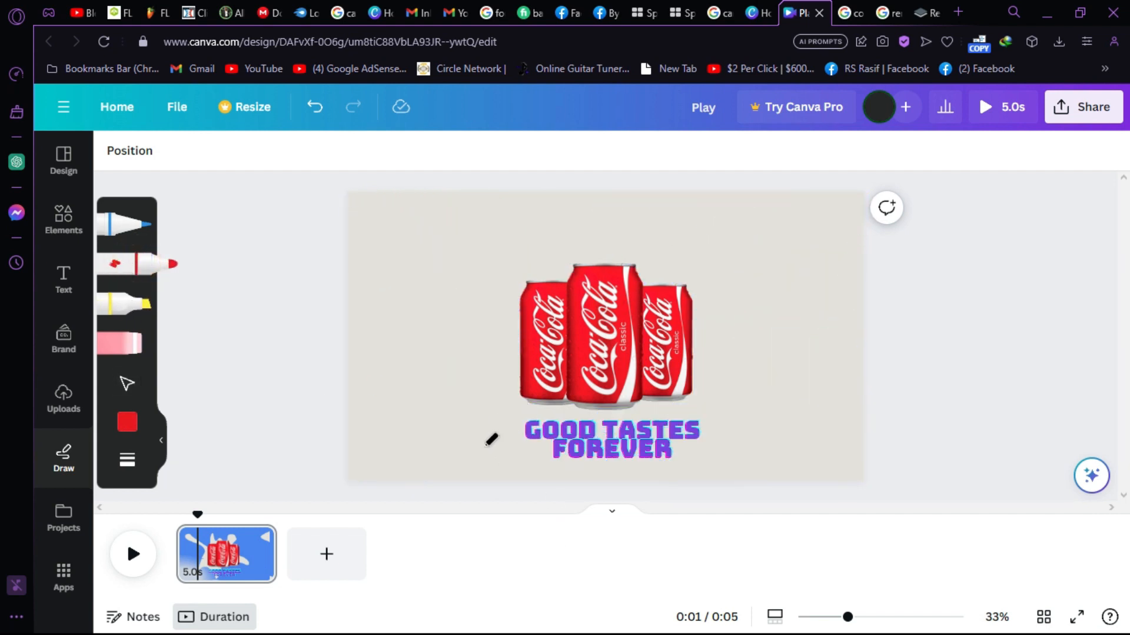
{"action": "left_click_drag", "start_coordinate": [490, 451], "coordinate": [692, 410]}
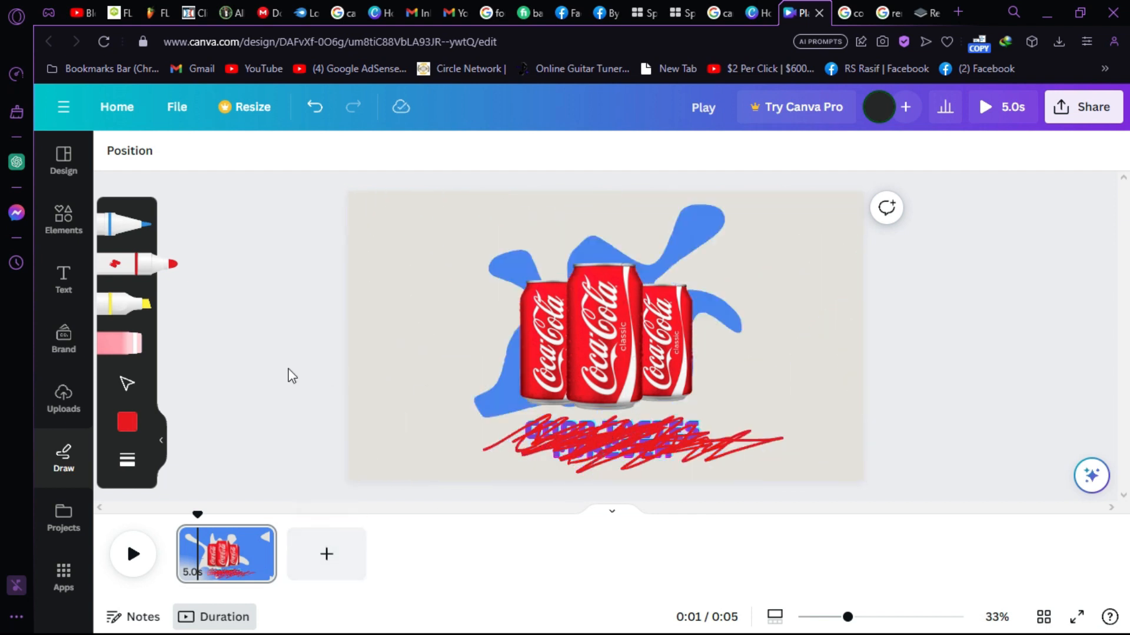
{"action": "left_click", "coordinate": [660, 449]}
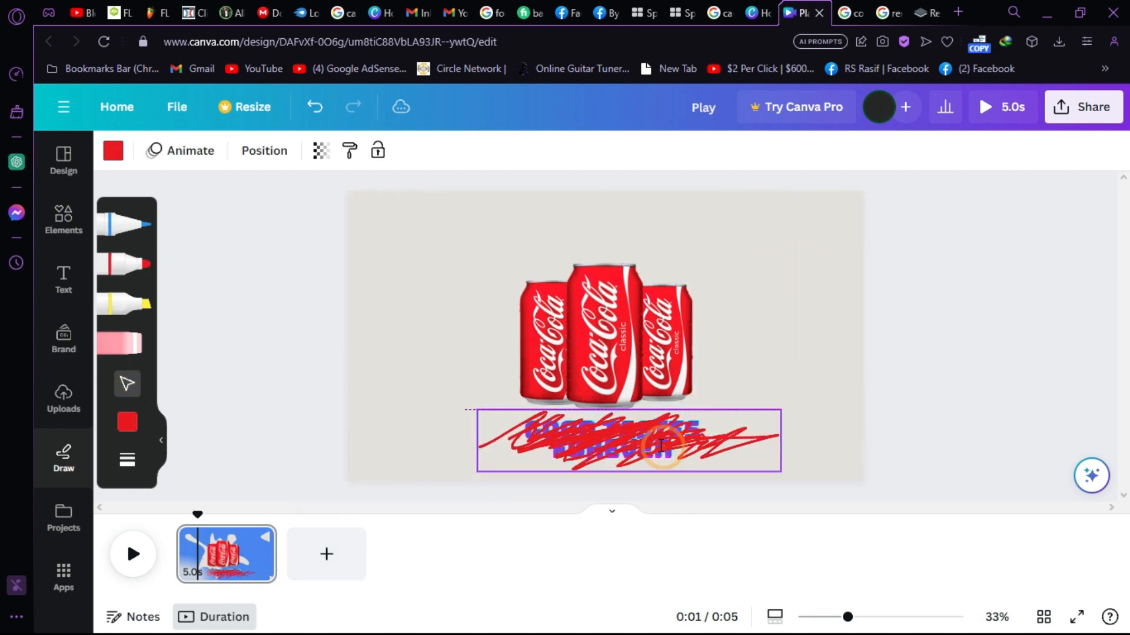
{"action": "right_click", "coordinate": [662, 447]}
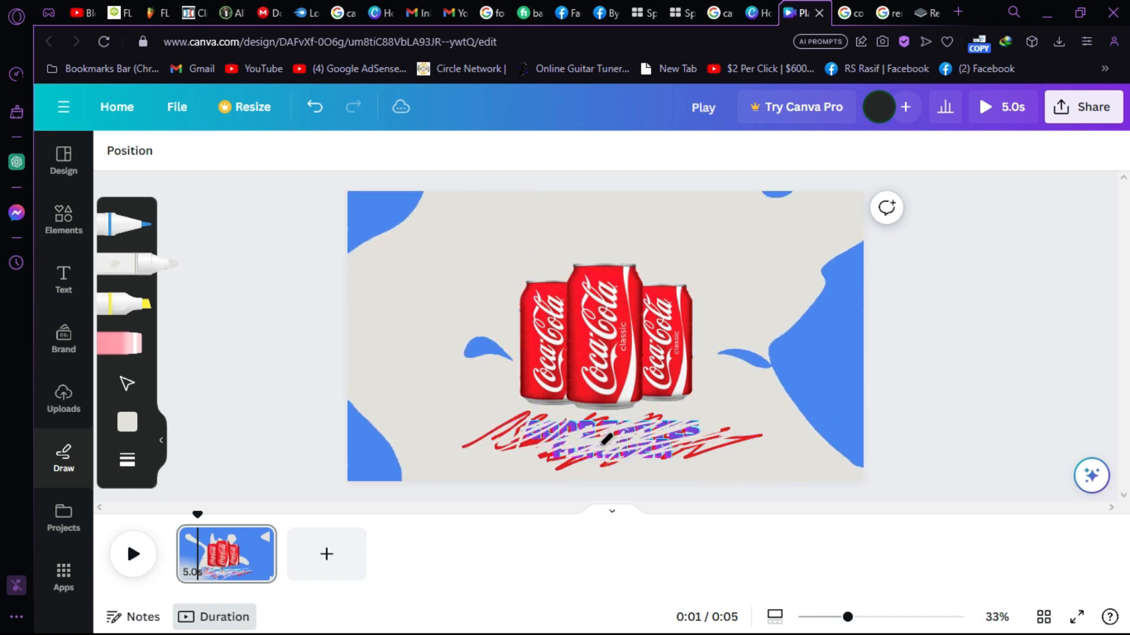
Step: Send the white scribbled strokes behind the slogan text as well
{"action": "left_click", "coordinate": [607, 440]}
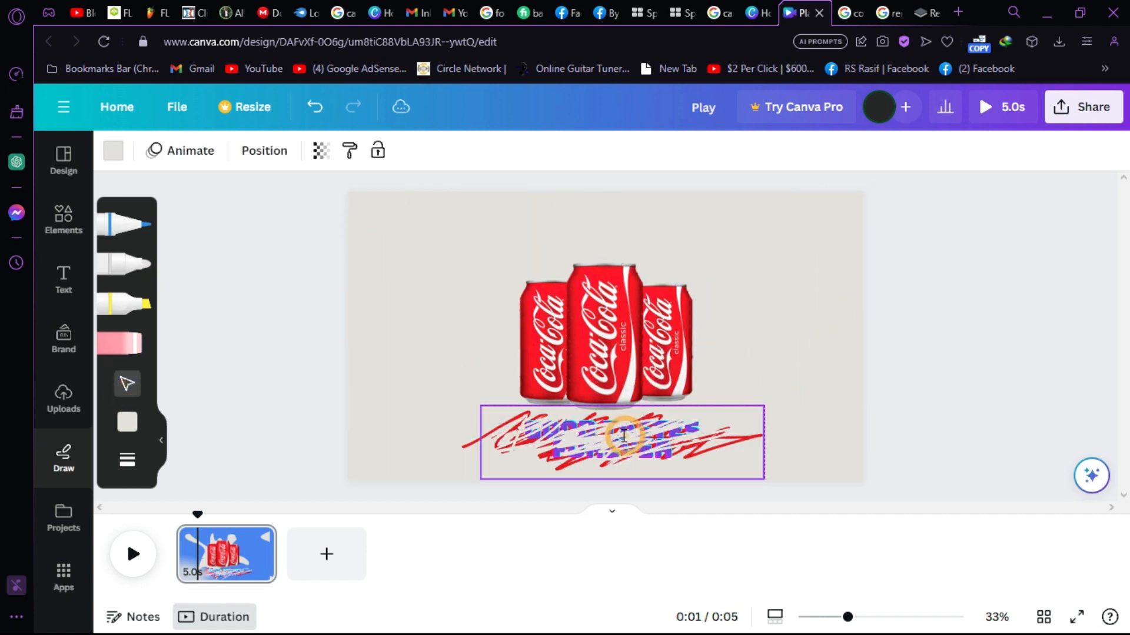
{"action": "right_click", "coordinate": [624, 437]}
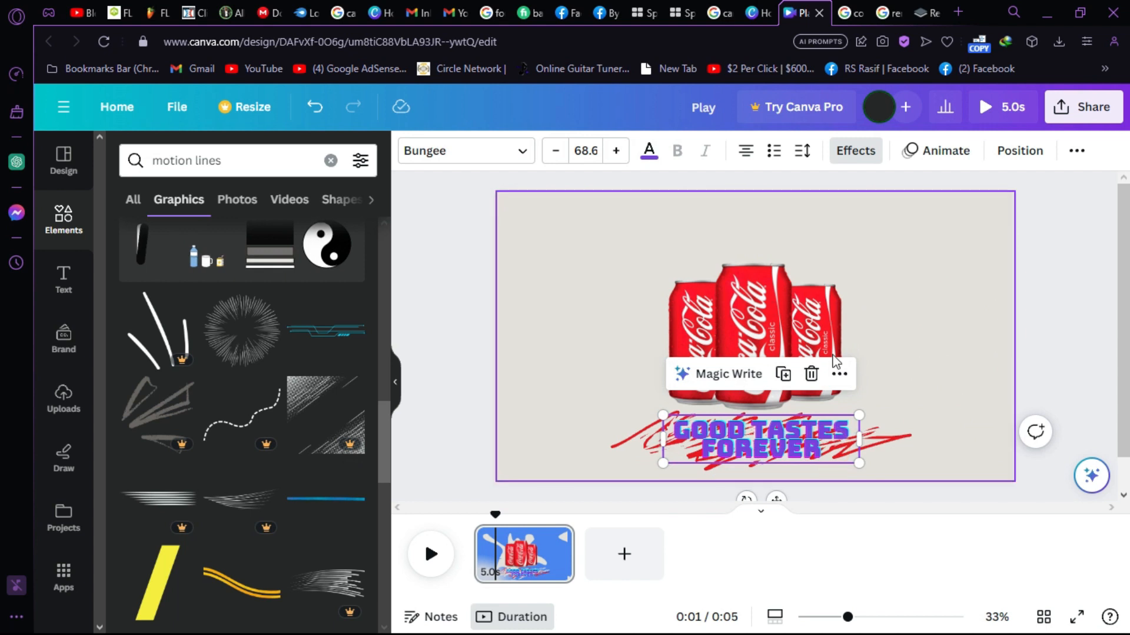
Step: Select the slogan, dismiss Magic Write, and preview Roll and Pop text animations
{"action": "left_click", "coordinate": [727, 374]}
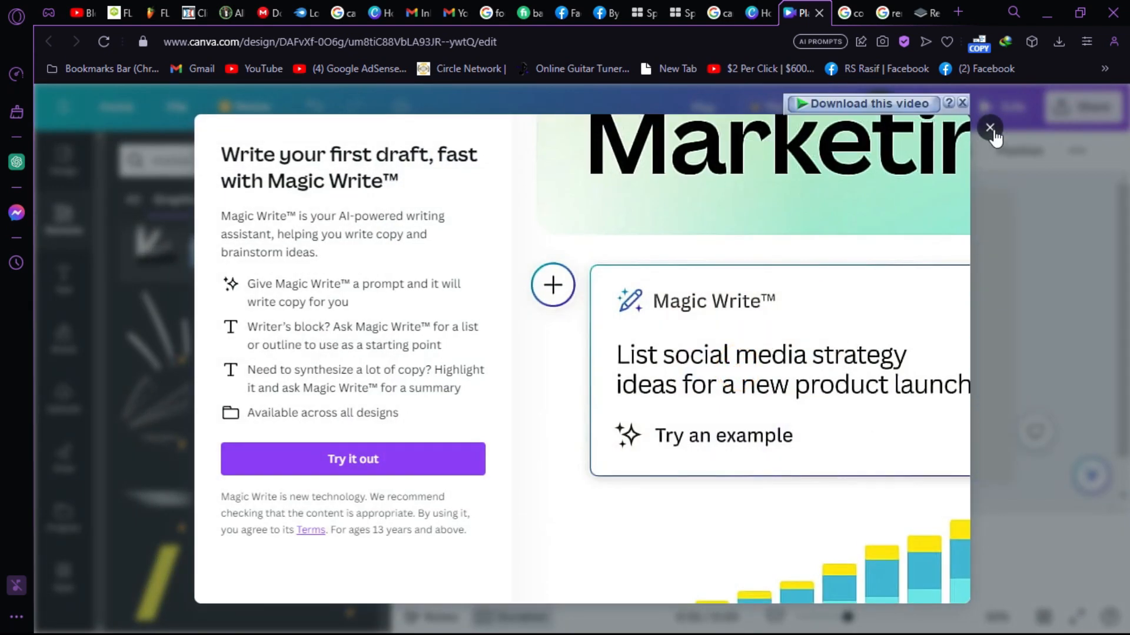
{"action": "left_click", "coordinate": [990, 127]}
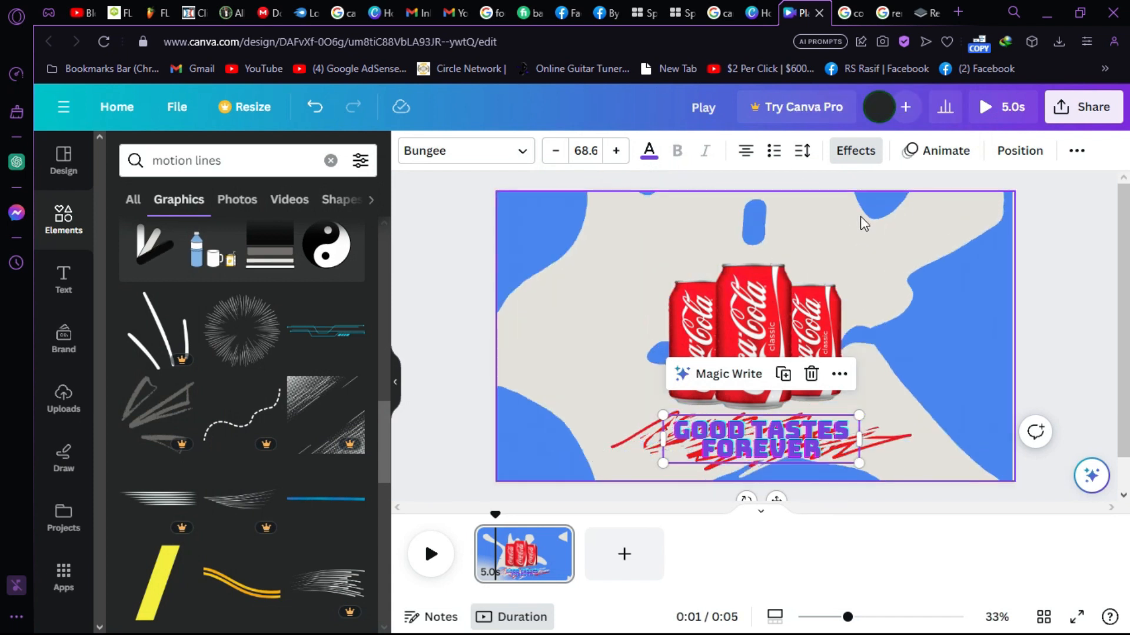
{"action": "left_click", "coordinate": [945, 151]}
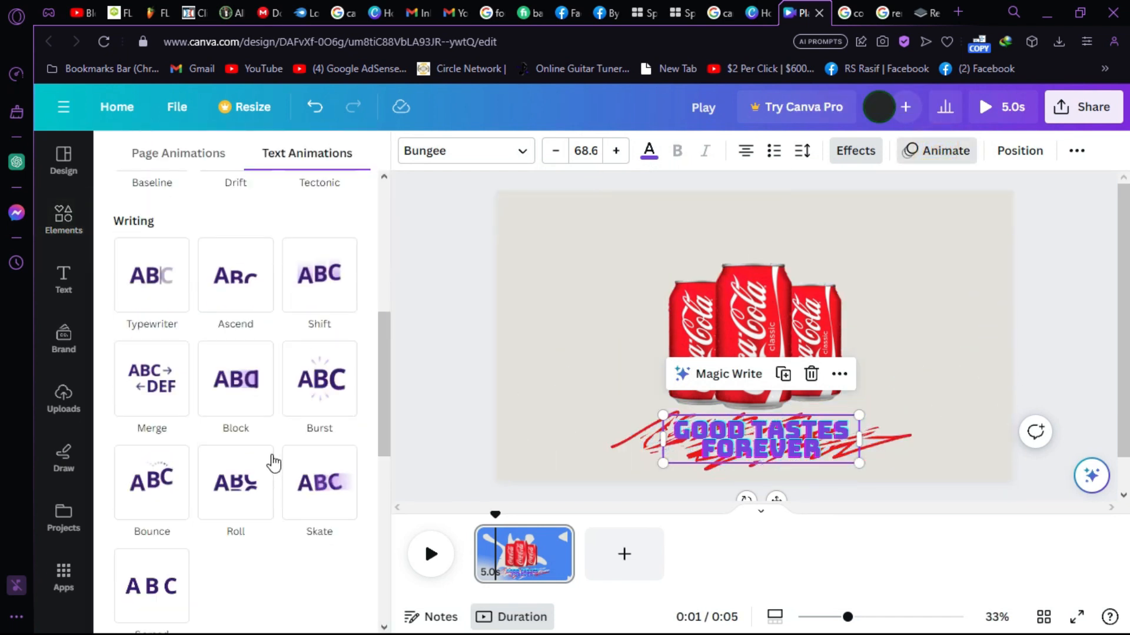
{"action": "left_click", "coordinate": [234, 483]}
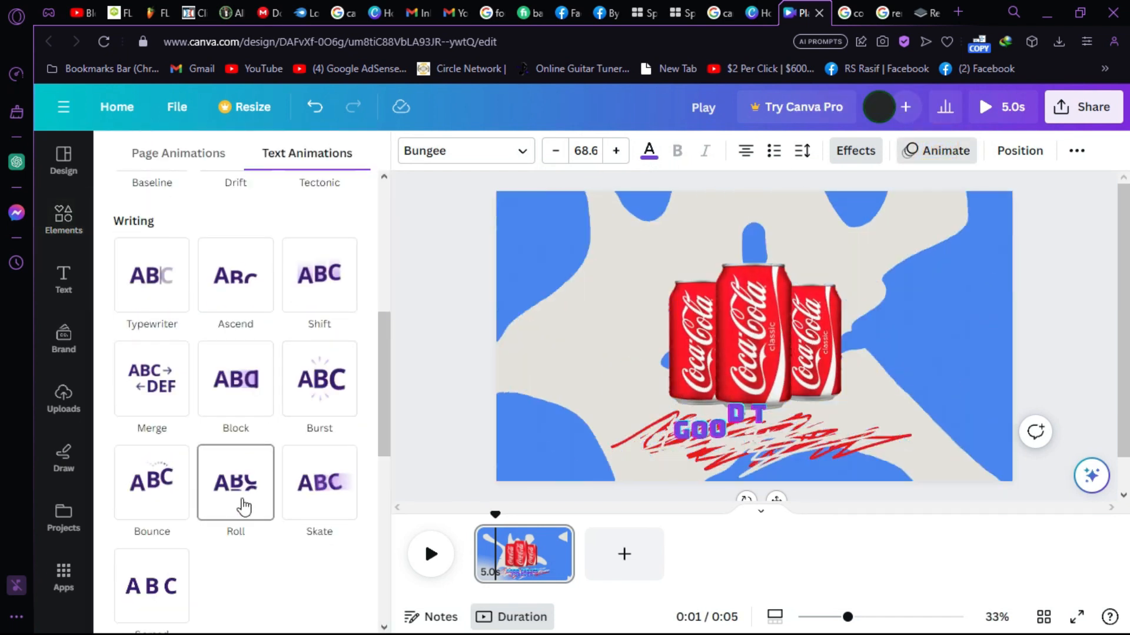
{"action": "left_click", "coordinate": [319, 482]}
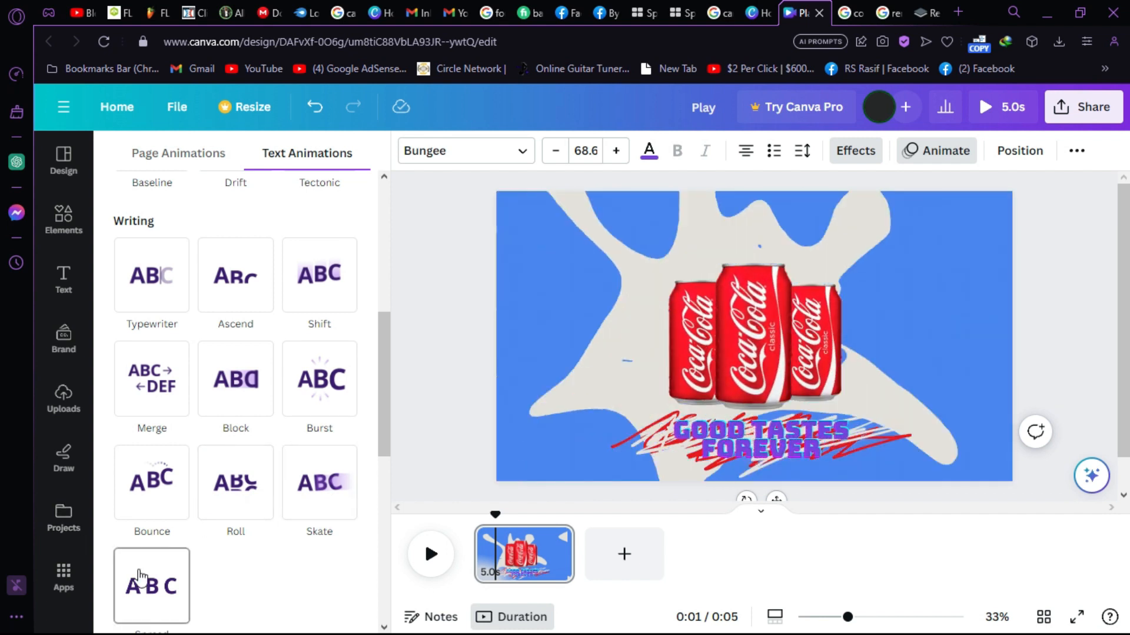
Step: Preview Shift, then apply the Ascend entrance animation to the slogan
{"action": "scroll", "scroll_direction": "down", "scroll_amount": 3}
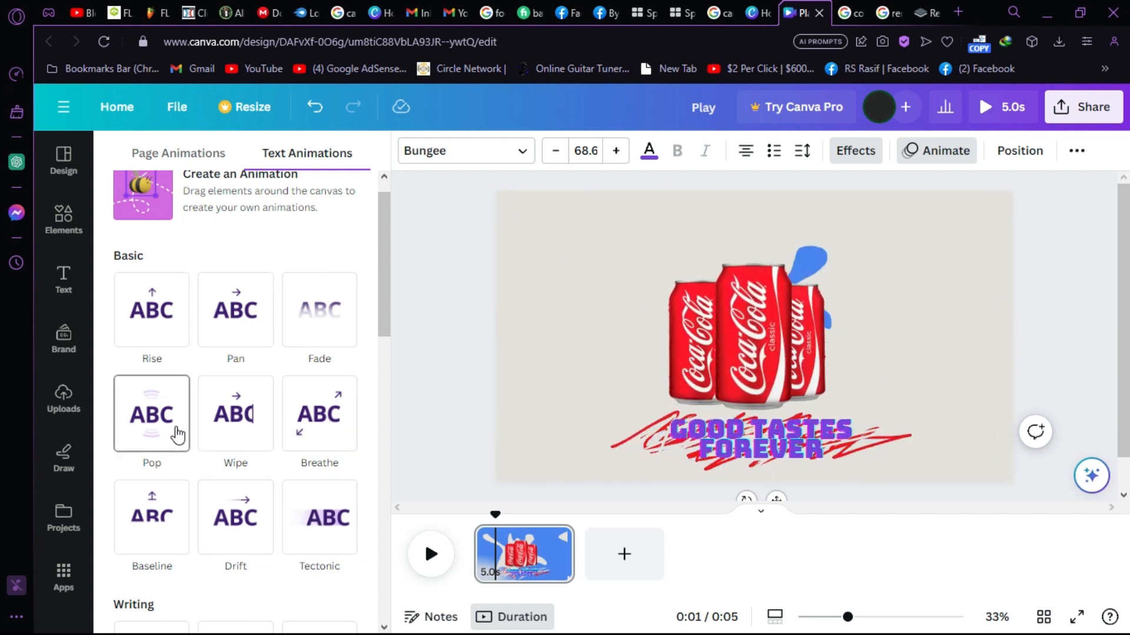
{"action": "scroll", "scroll_direction": "down", "scroll_amount": 3}
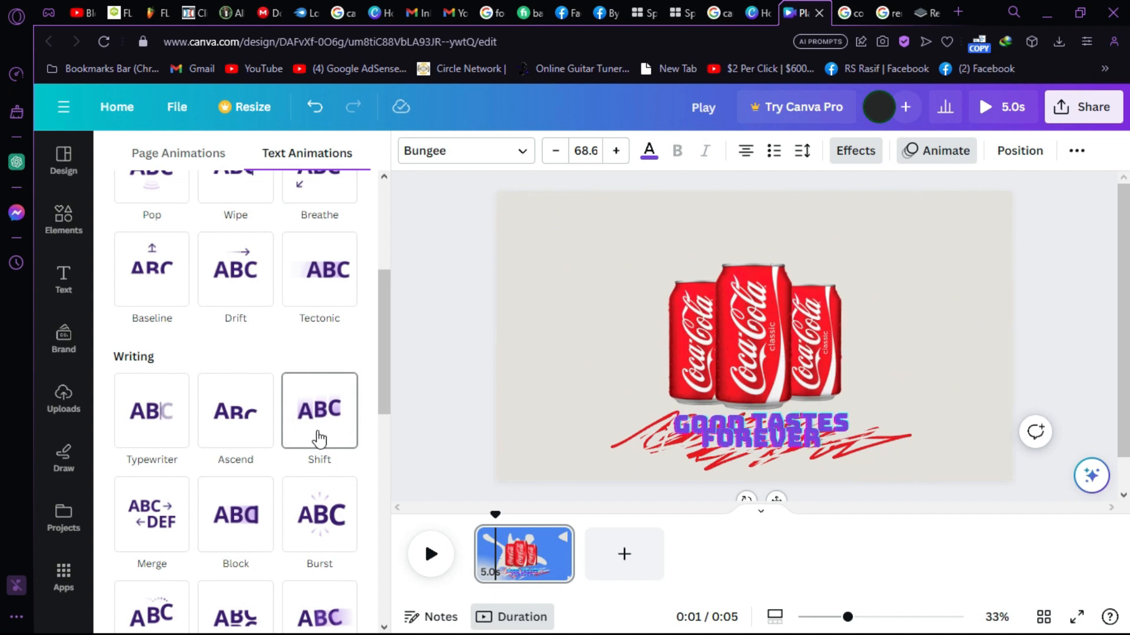
{"action": "left_click", "coordinate": [236, 411]}
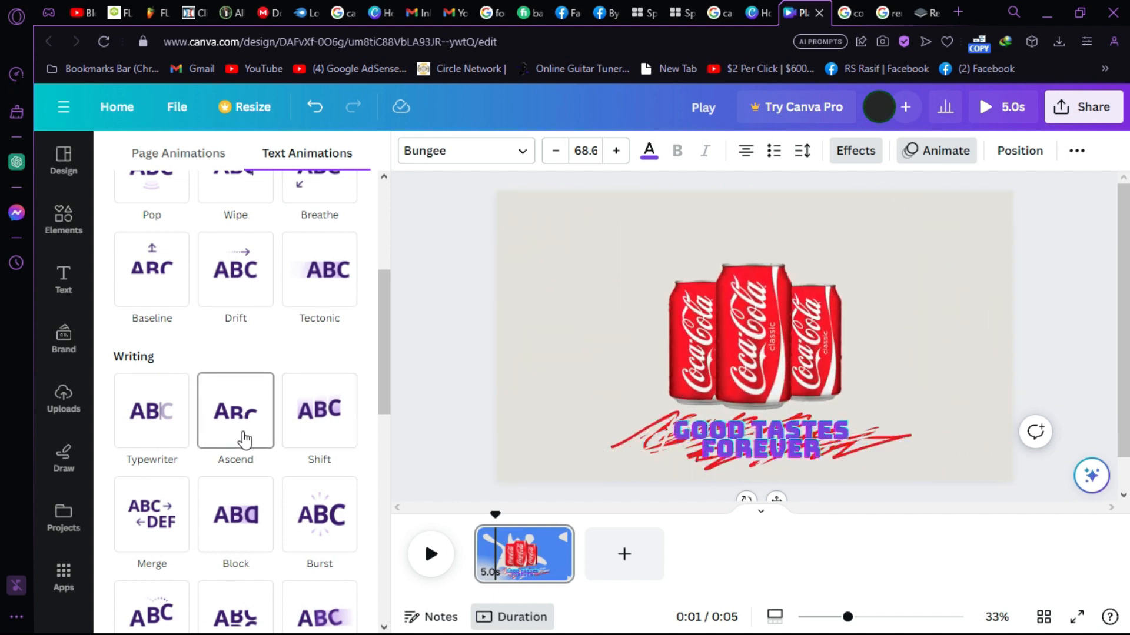
{"action": "left_click", "coordinate": [235, 412]}
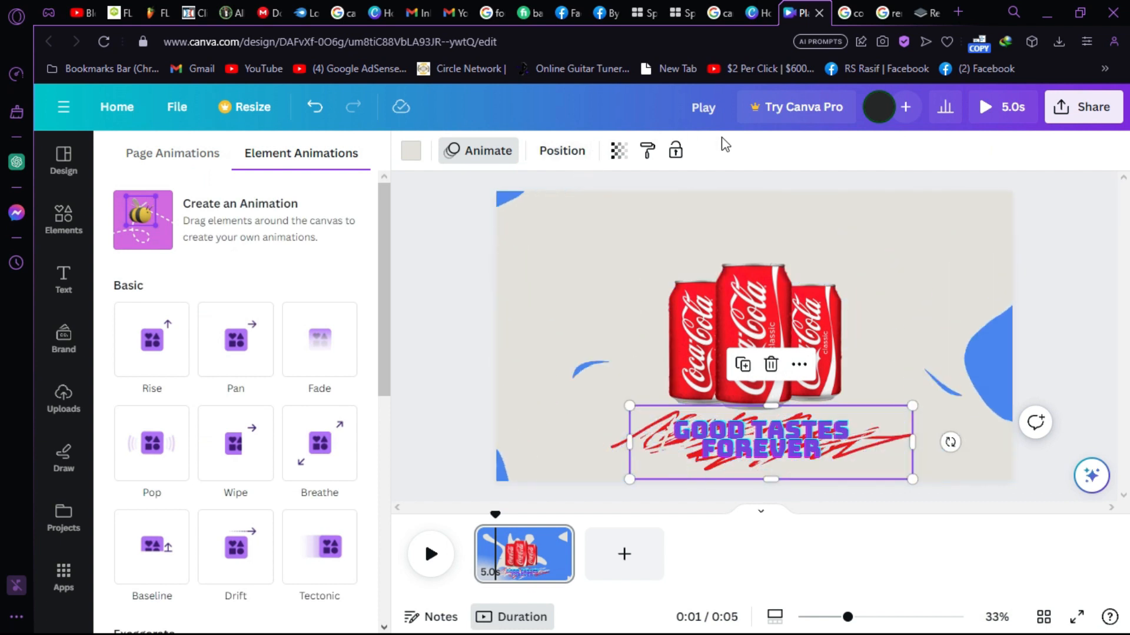
Step: Preview Baseline and Neon, then apply the Tumble entrance animation to the red scribbles
{"action": "left_click", "coordinate": [63, 220]}
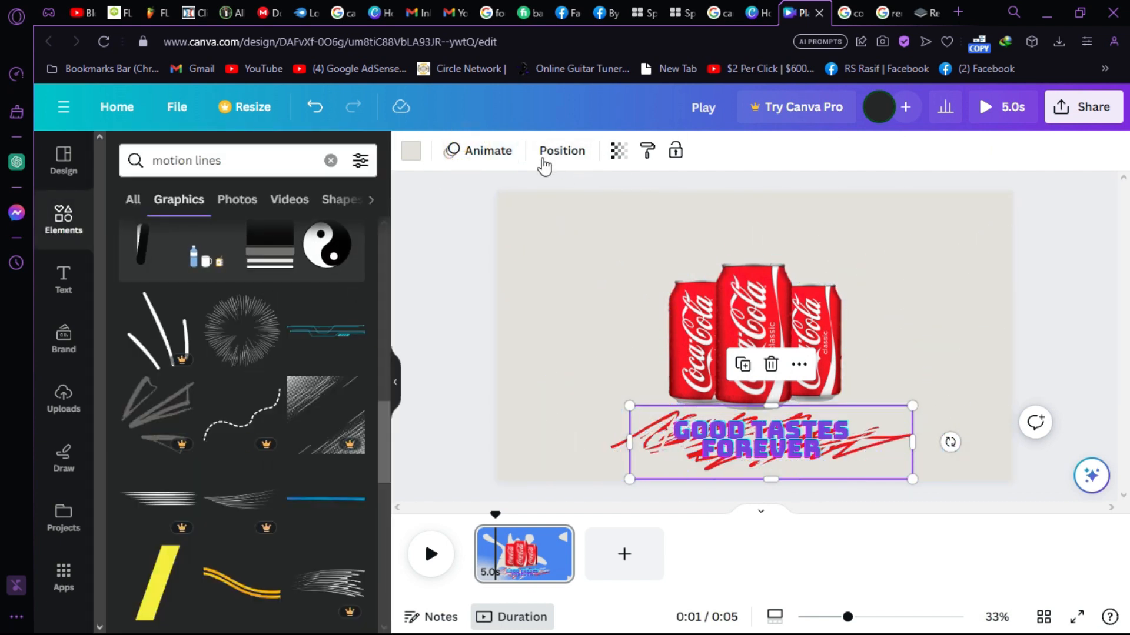
{"action": "left_click", "coordinate": [477, 151]}
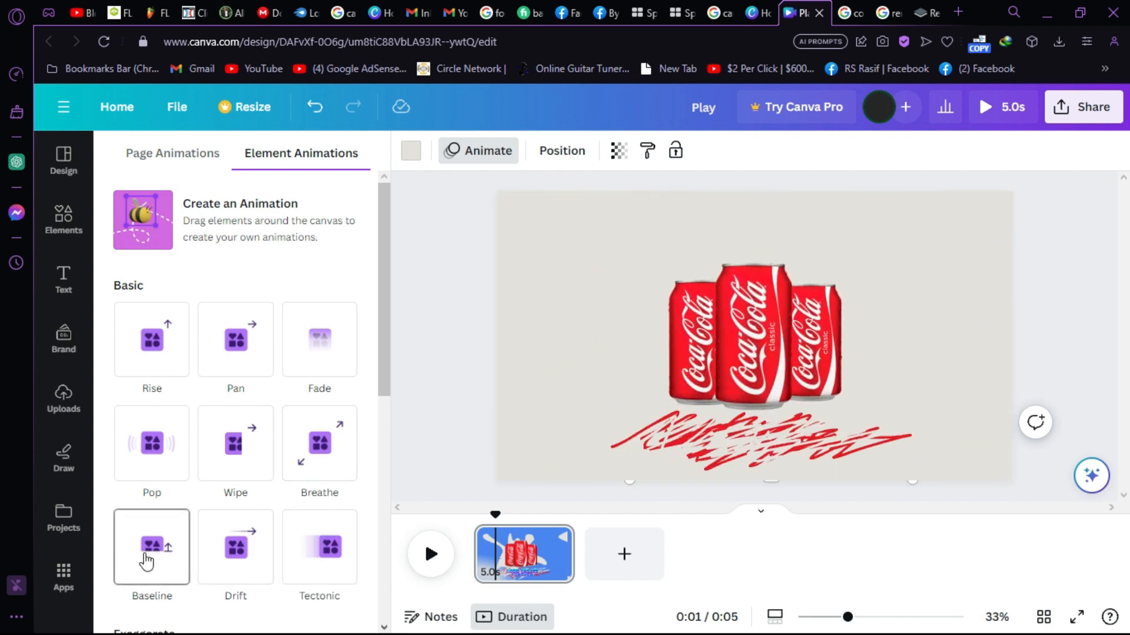
{"action": "left_click", "coordinate": [236, 357]}
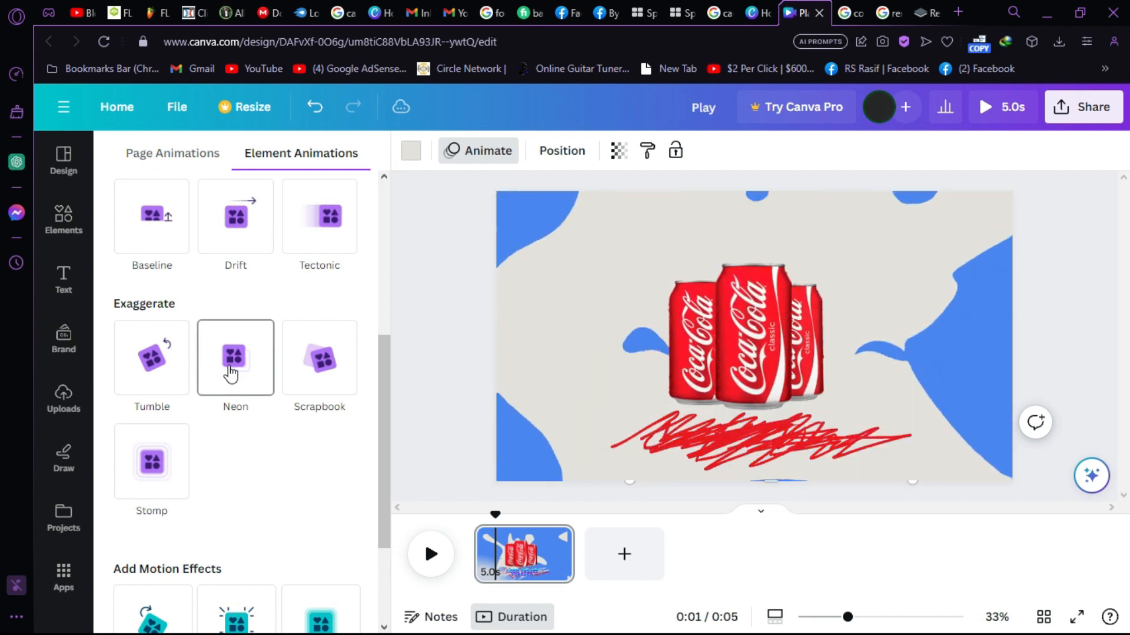
{"action": "left_click", "coordinate": [234, 358]}
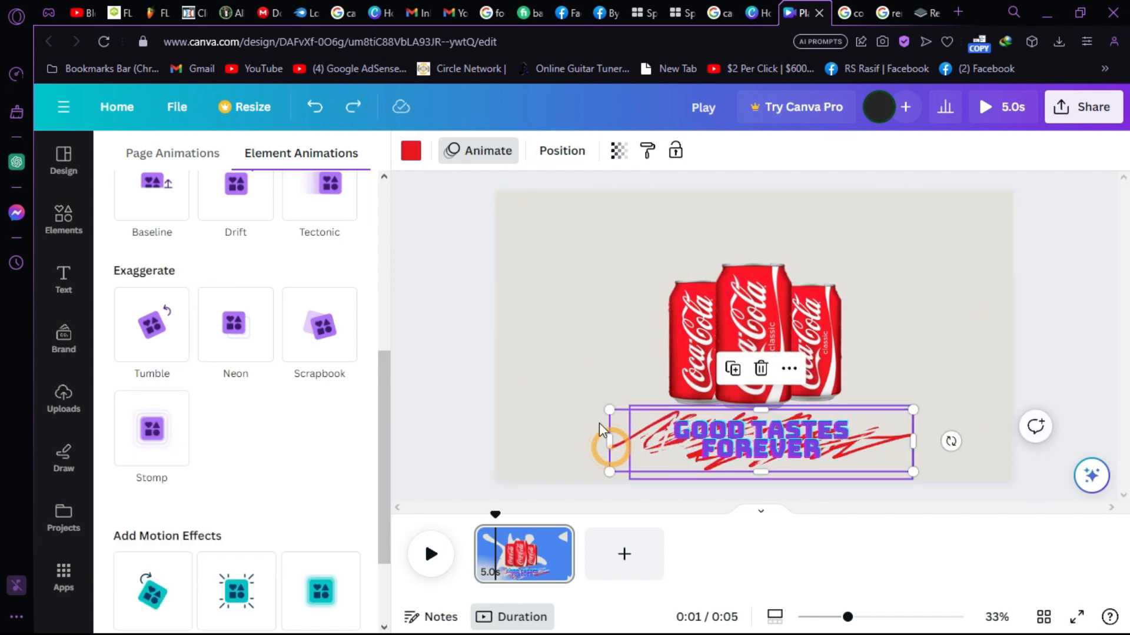
{"action": "left_click", "coordinate": [319, 324]}
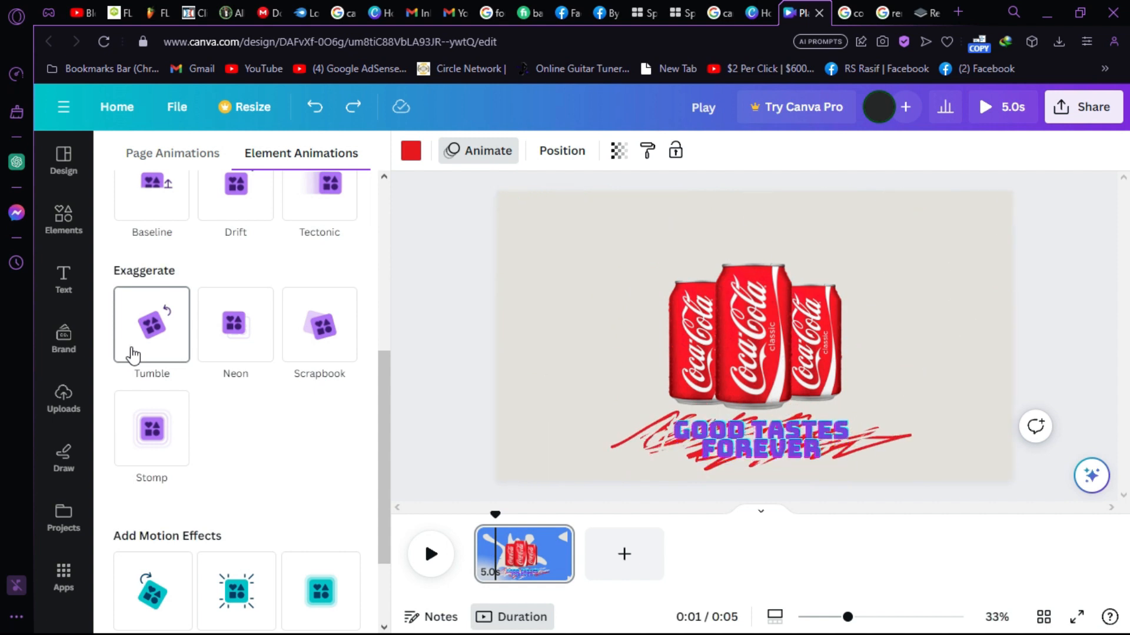
{"action": "left_click", "coordinate": [151, 325]}
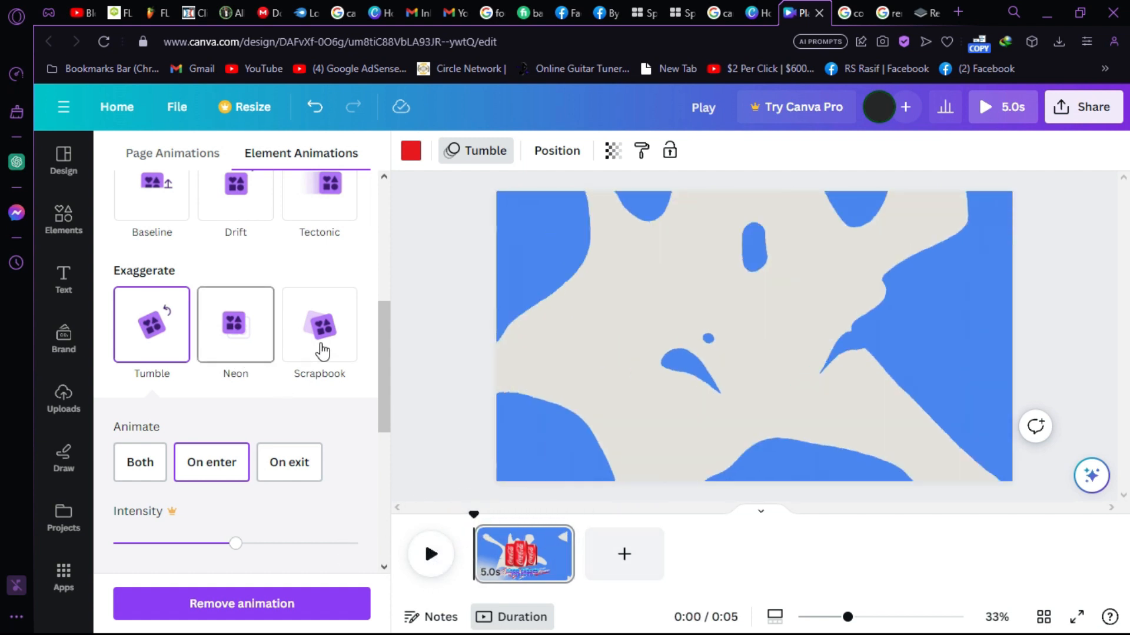
Step: Preview the tumbling animations, then select the group of three Coca-Cola cans on the canvas
{"action": "left_click", "coordinate": [430, 554]}
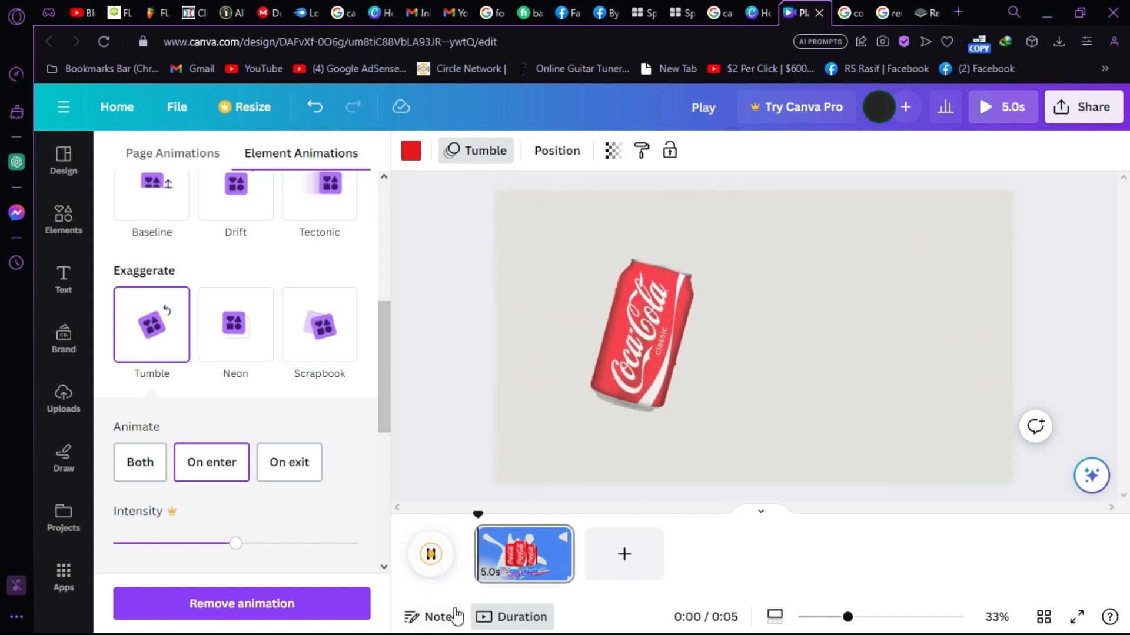
{"action": "left_click", "coordinate": [430, 554]}
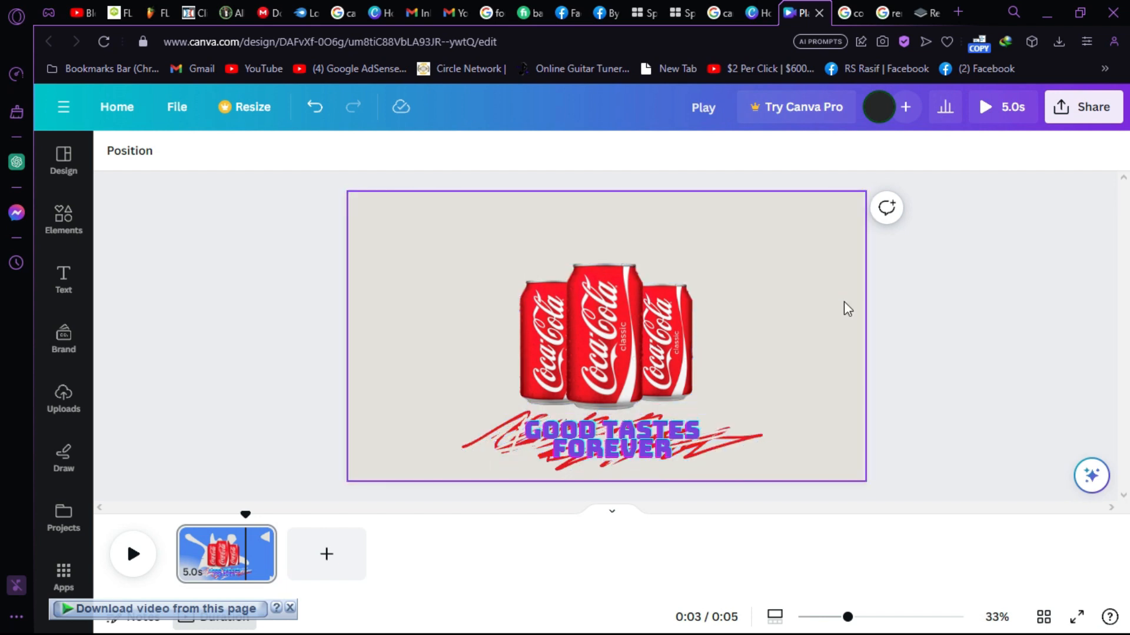
{"action": "left_click", "coordinate": [606, 351]}
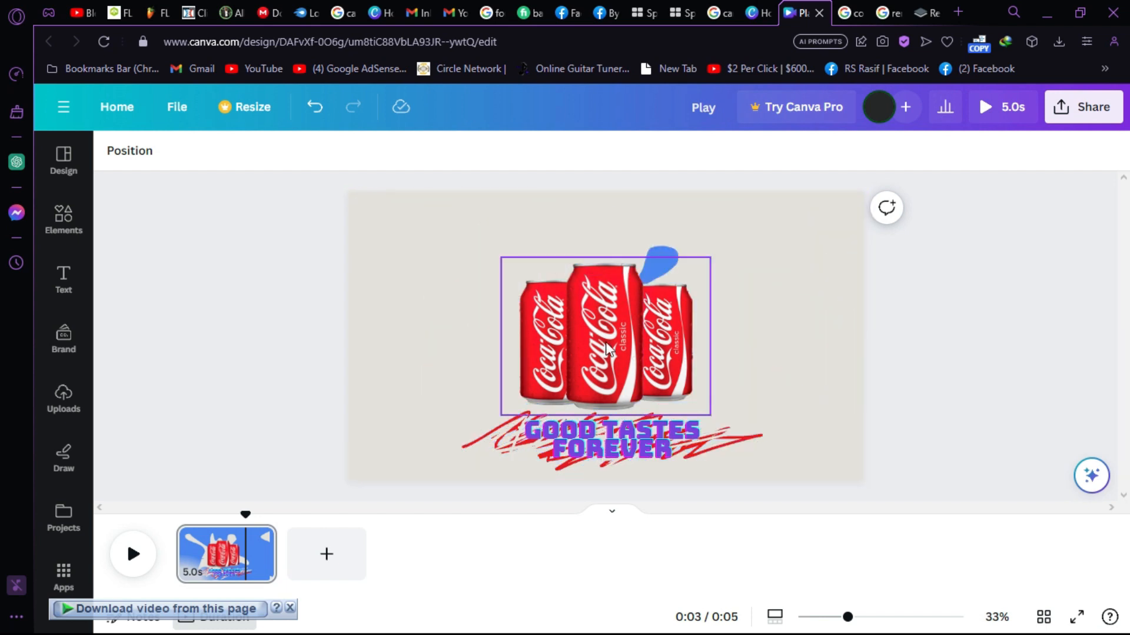